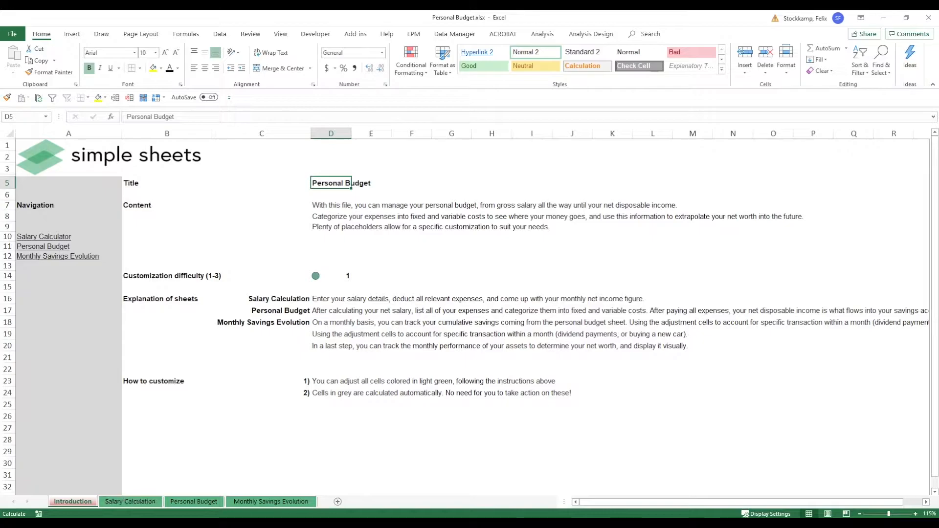
pyautogui.moveTo(155, 479)
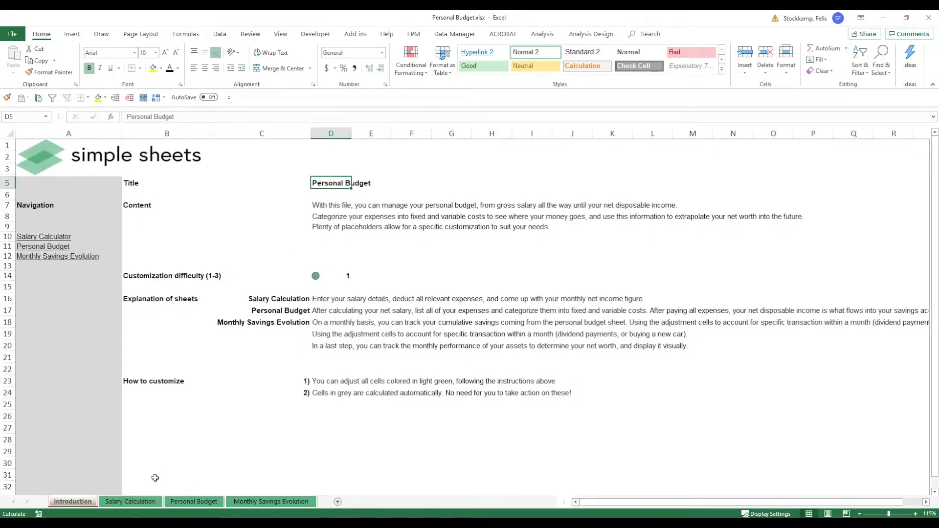
# Review how monthly gross $7,083 derives from $85,000 annual salary over 12 payments in D4, D9 and F9
pyautogui.click(130, 501)
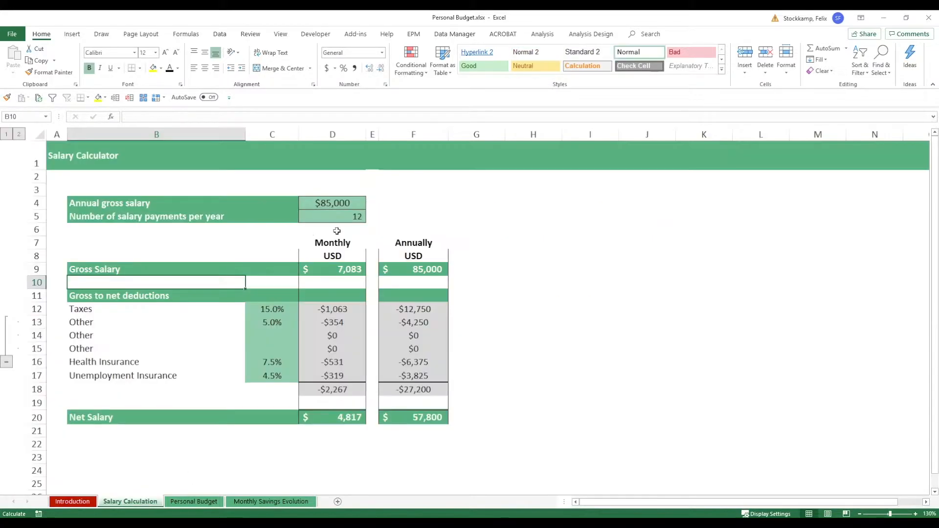
pyautogui.click(333, 204)
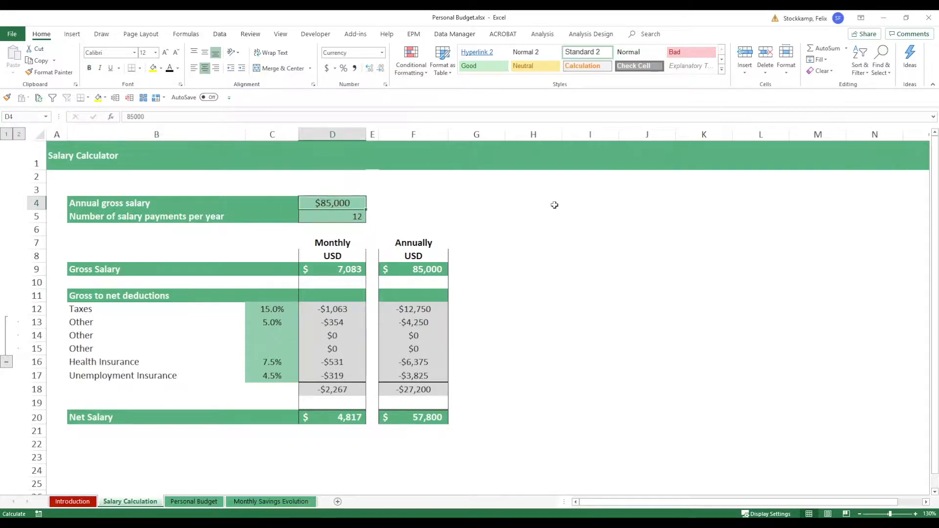
pyautogui.click(332, 216)
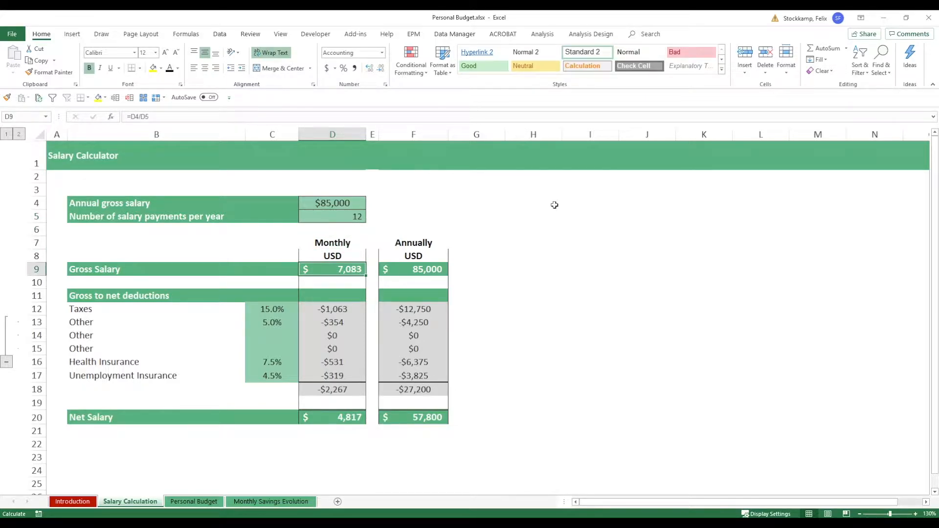
pyautogui.click(412, 269)
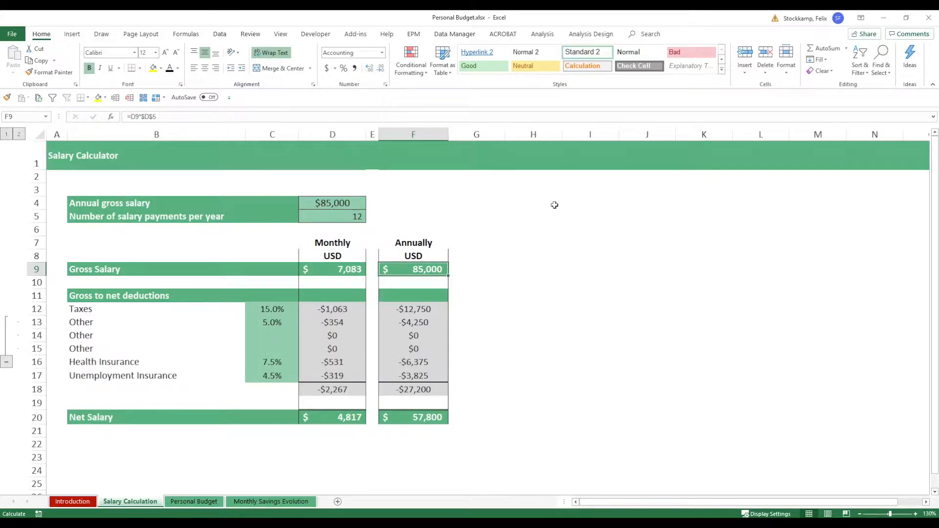
pyautogui.click(332, 269)
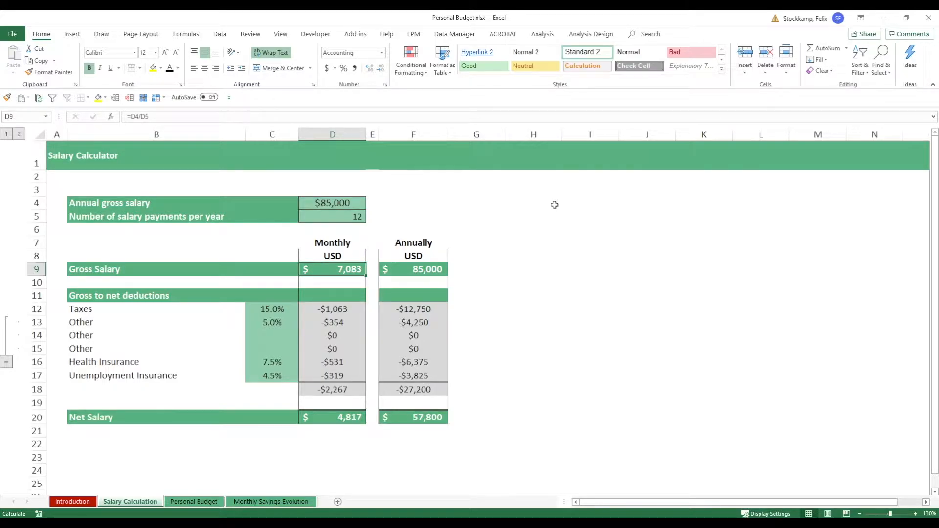
pyautogui.moveTo(437, 262)
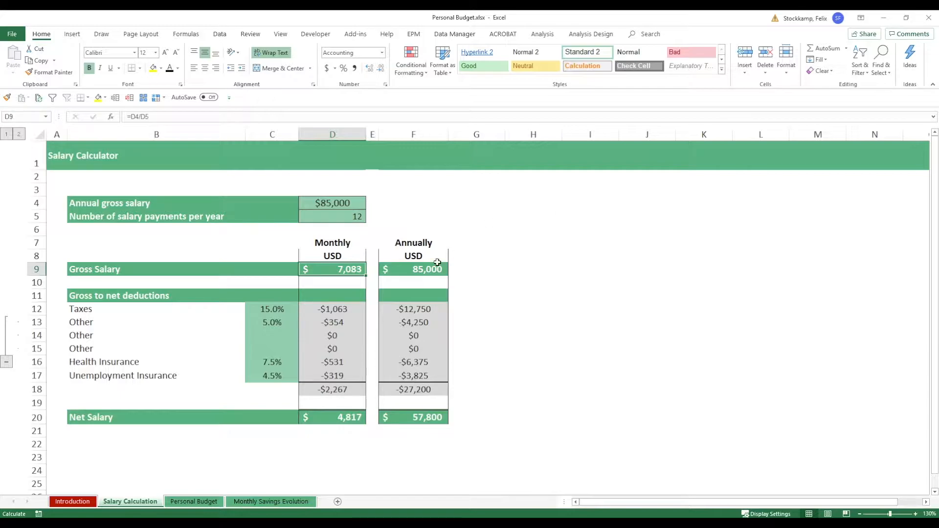
pyautogui.click(271, 308)
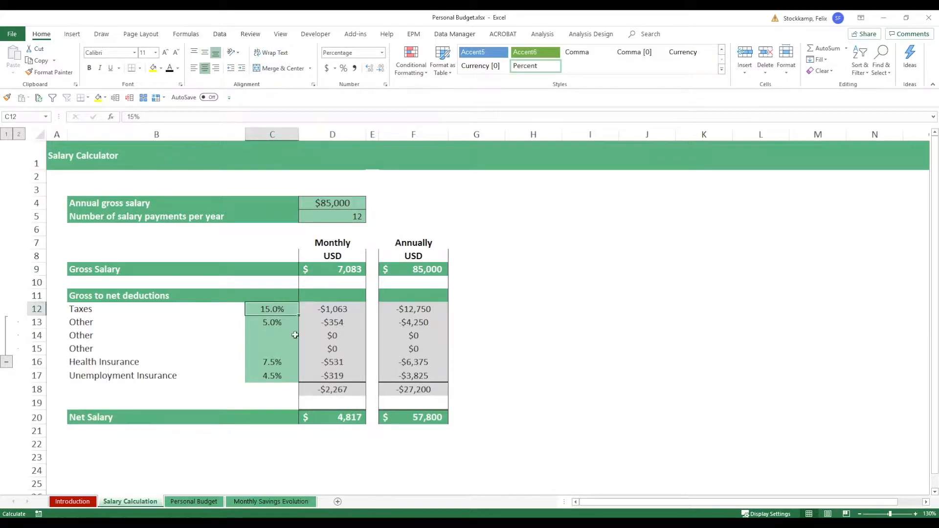
pyautogui.click(272, 322)
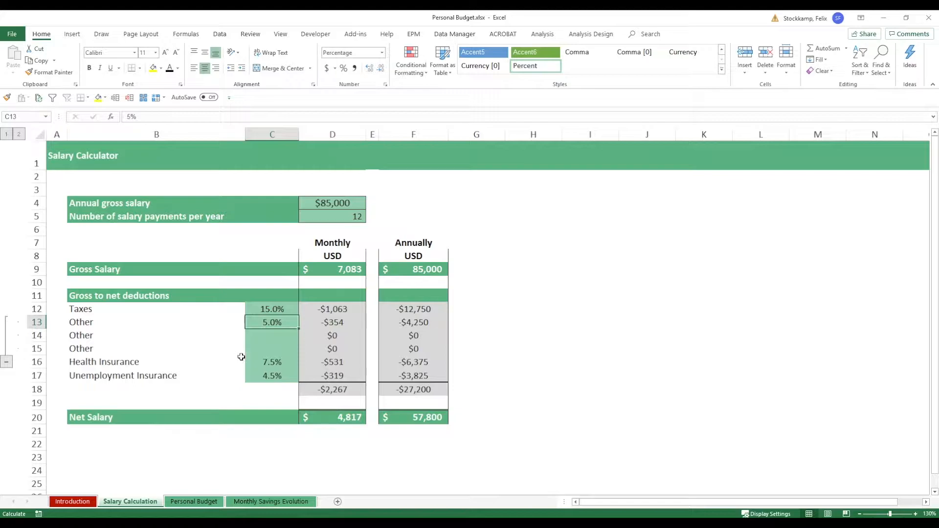
pyautogui.click(271, 375)
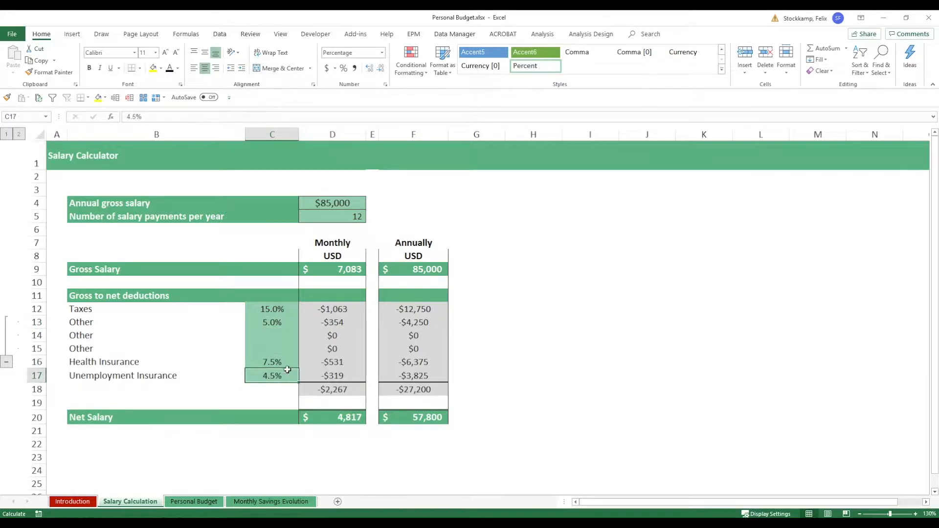
pyautogui.click(333, 309)
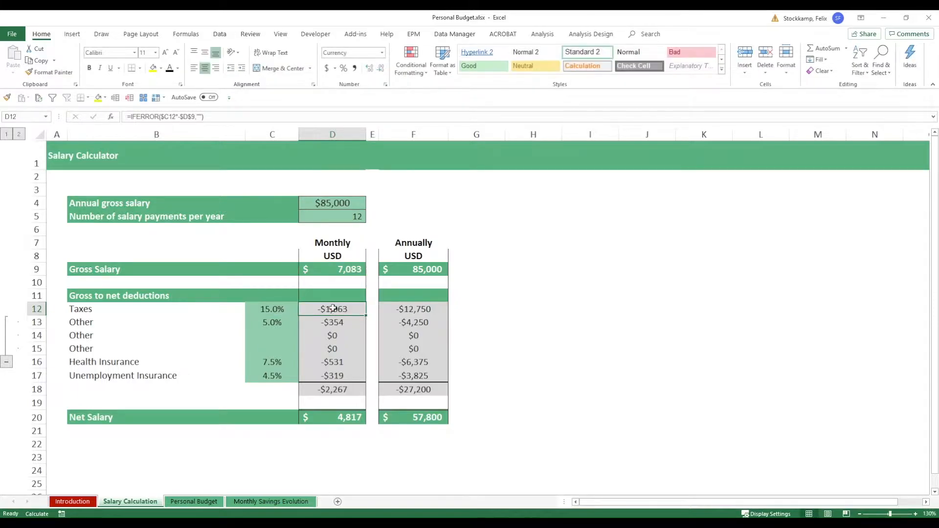
pyautogui.click(333, 336)
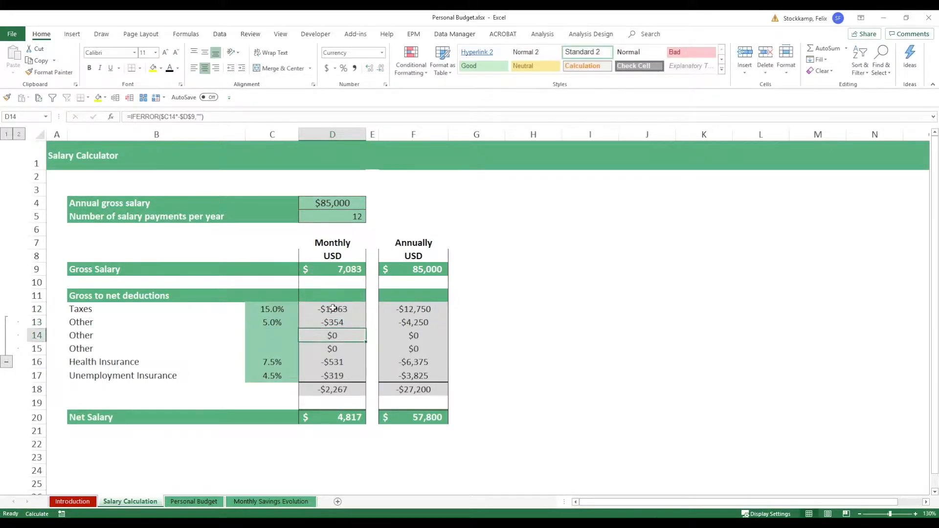
pyautogui.click(332, 361)
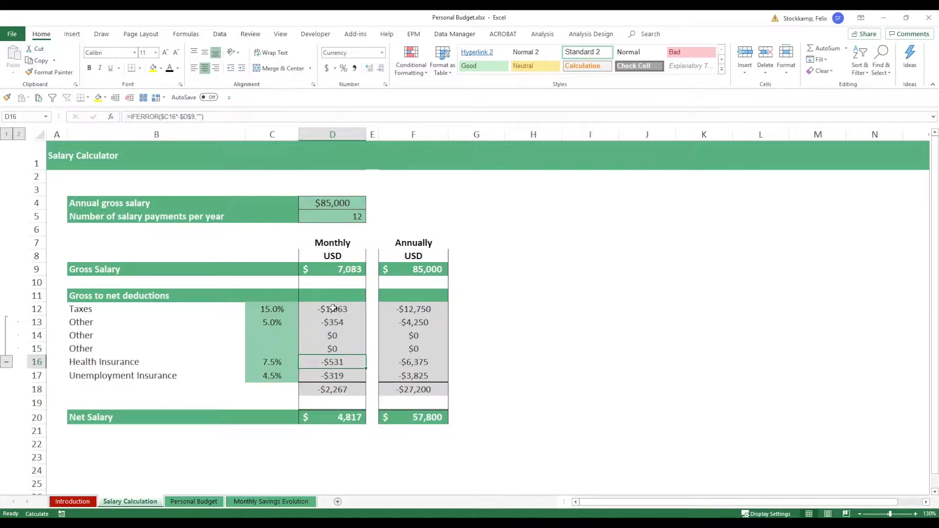
pyautogui.moveTo(279, 307)
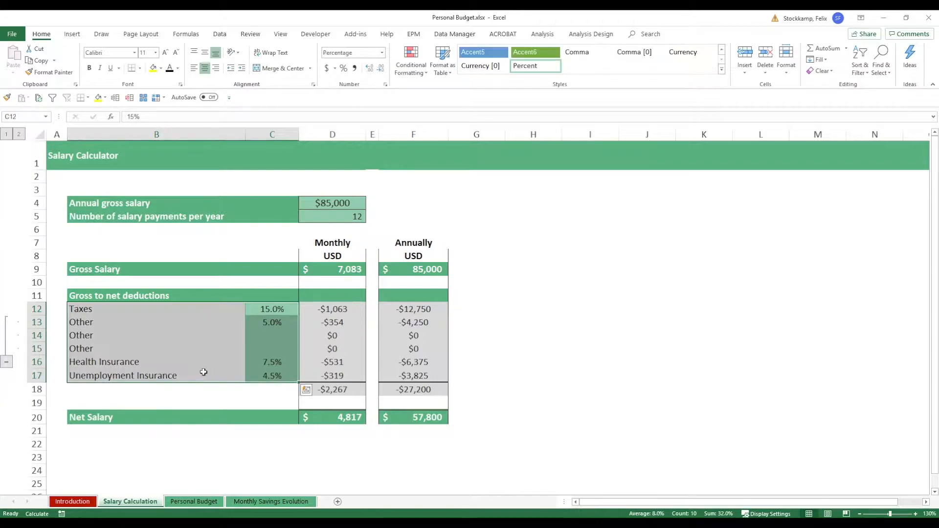
pyautogui.moveTo(279, 316)
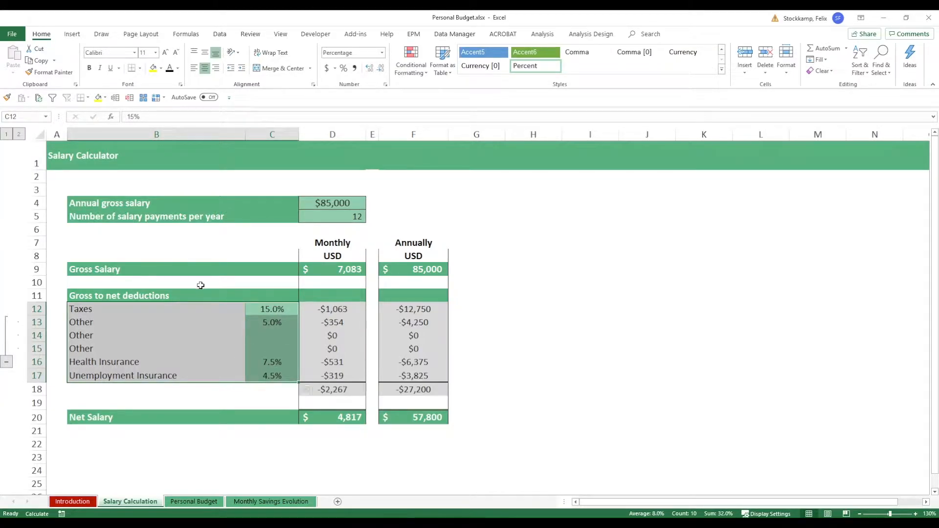
pyautogui.moveTo(453, 375)
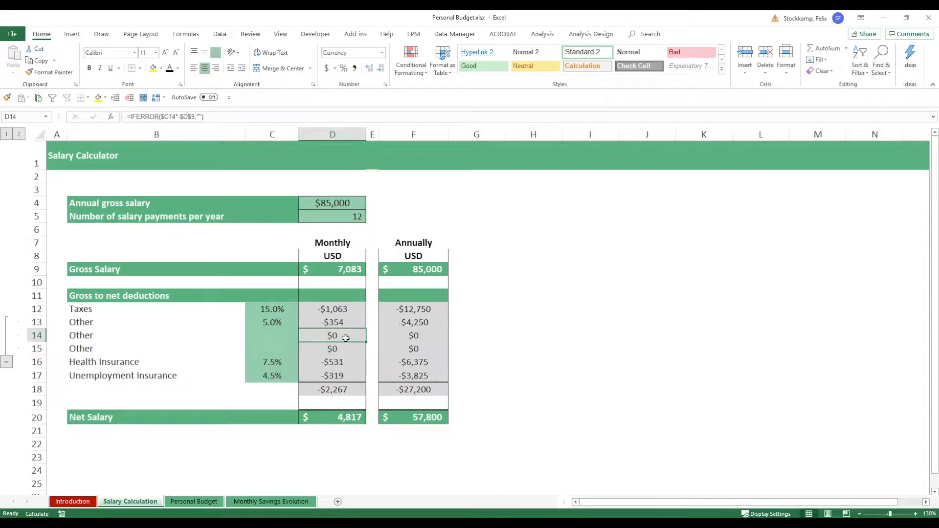
pyautogui.click(332, 417)
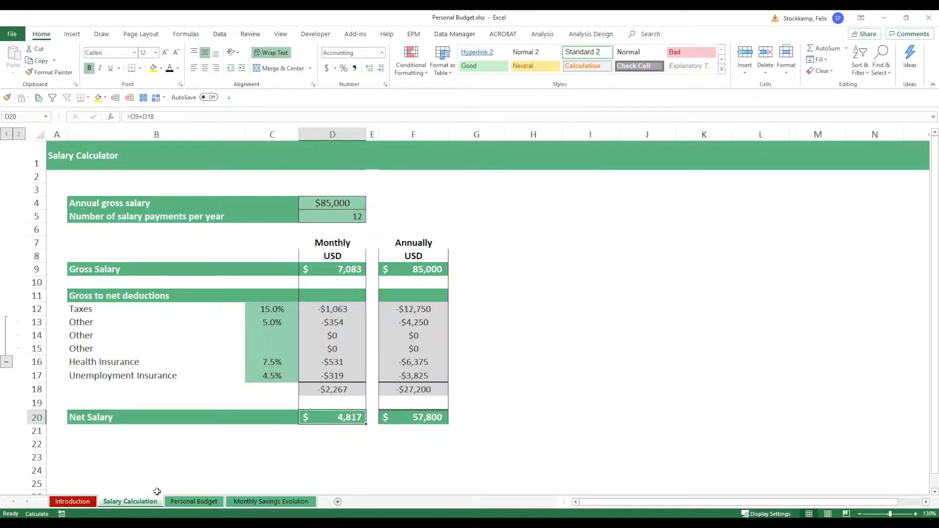
pyautogui.click(194, 501)
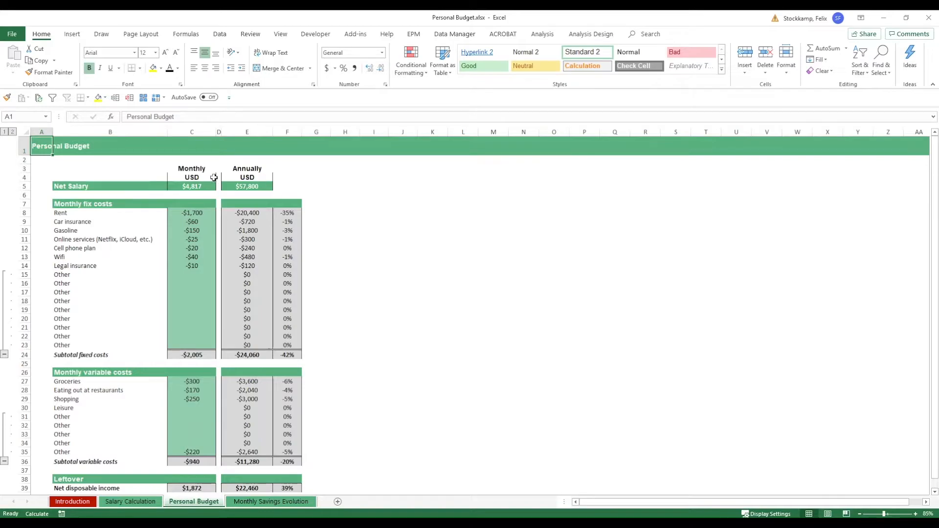
pyautogui.click(192, 186)
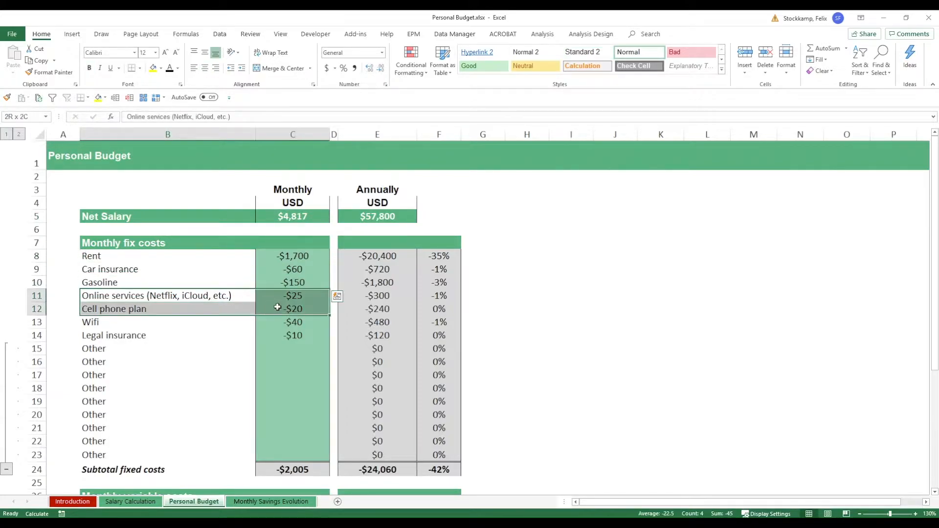
pyautogui.moveTo(293, 309); pyautogui.dragTo(293, 335)
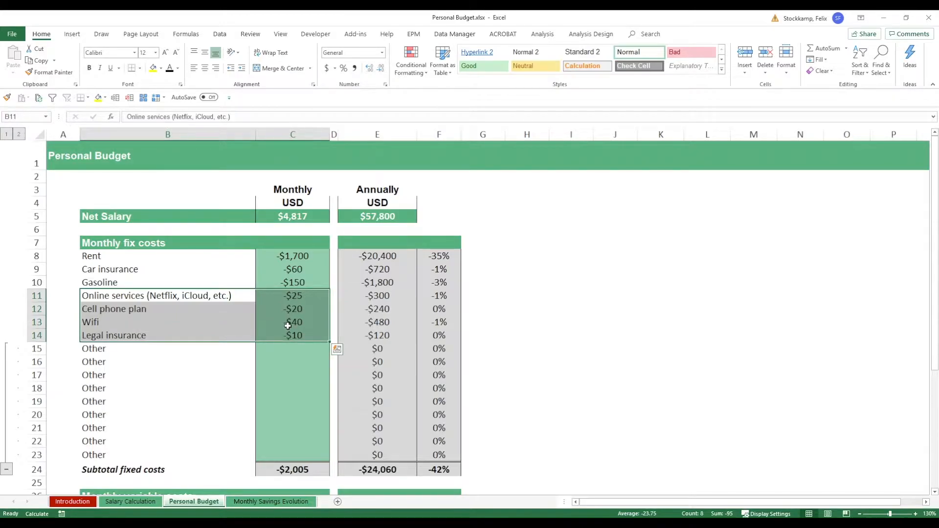
pyautogui.moveTo(282, 322)
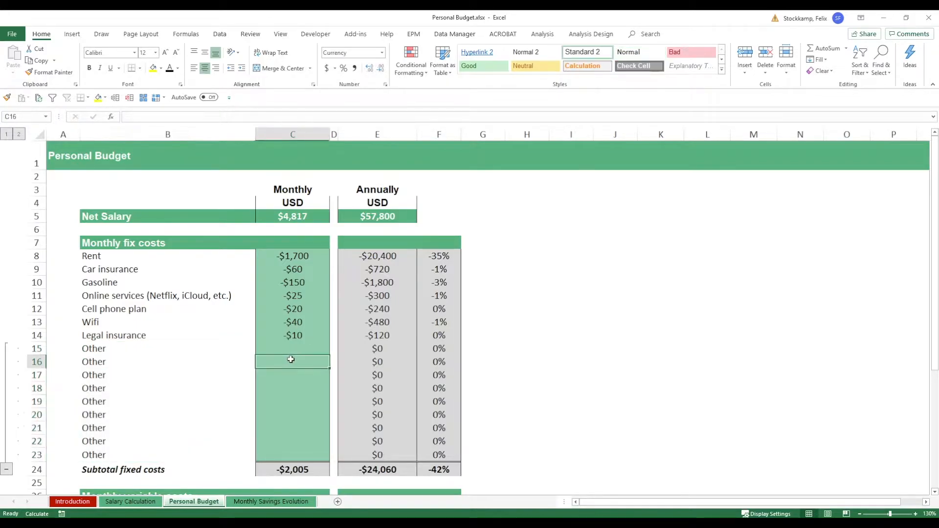
pyautogui.click(292, 348)
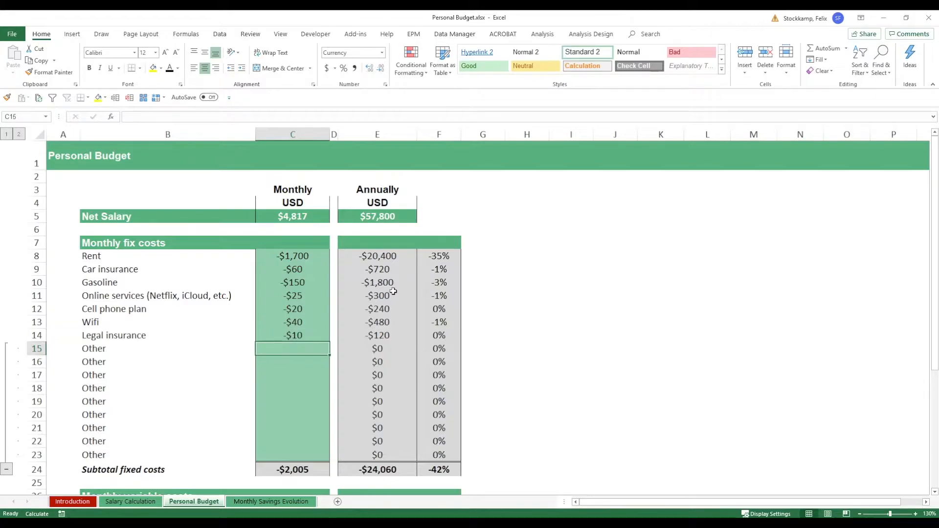
pyautogui.click(292, 470)
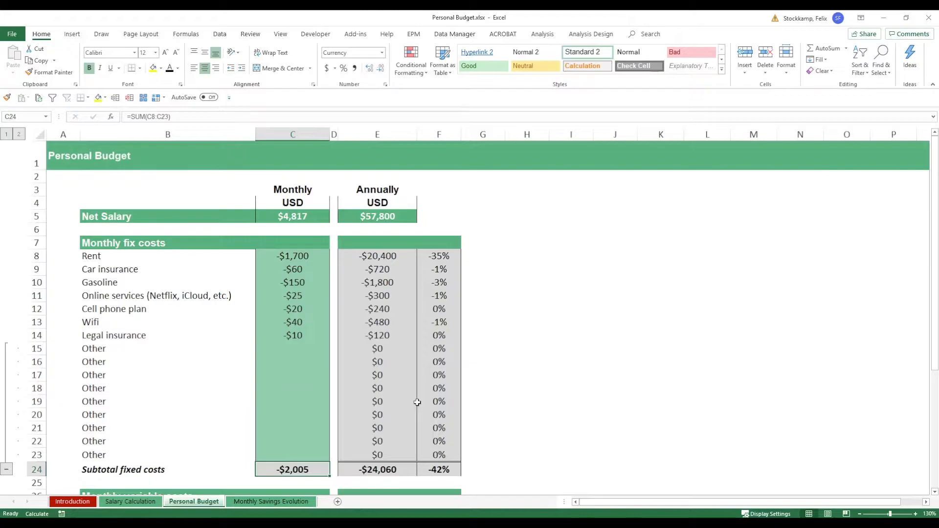
pyautogui.click(438, 134)
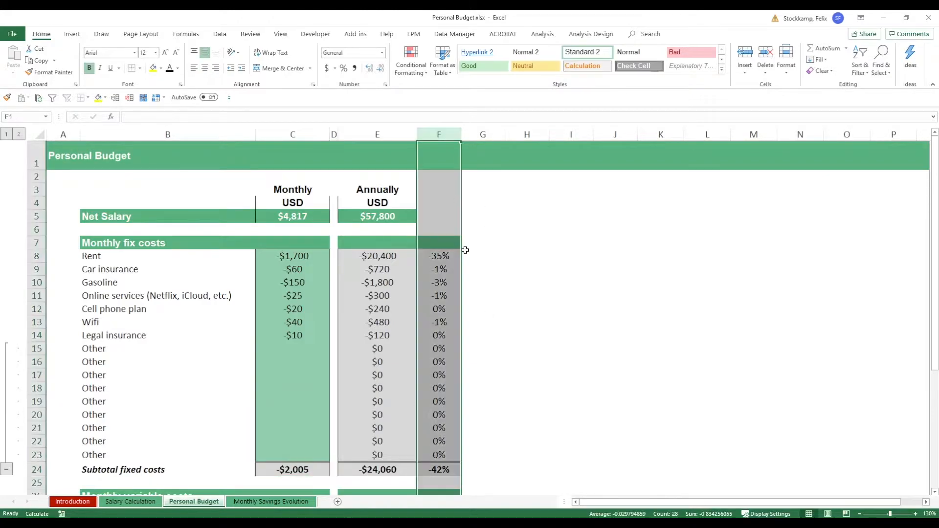
pyautogui.moveTo(439, 255); pyautogui.dragTo(438, 295)
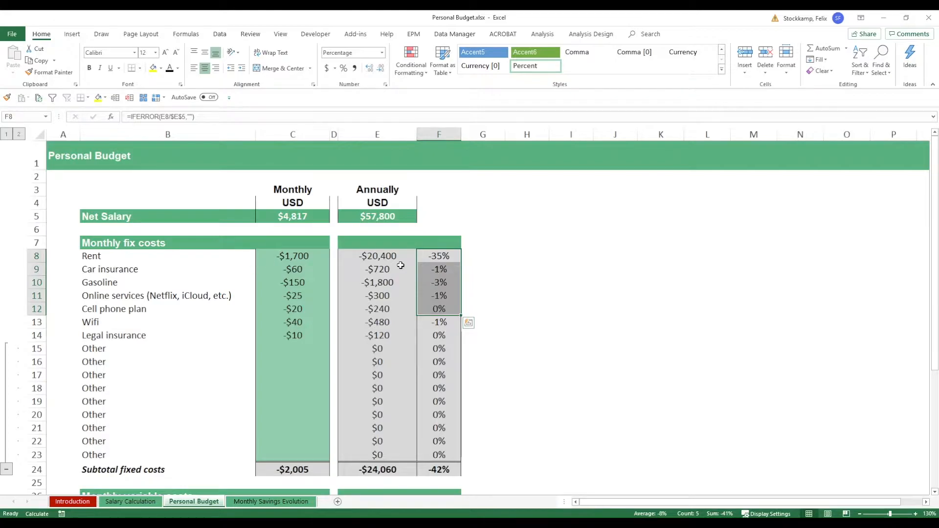
pyautogui.click(438, 255)
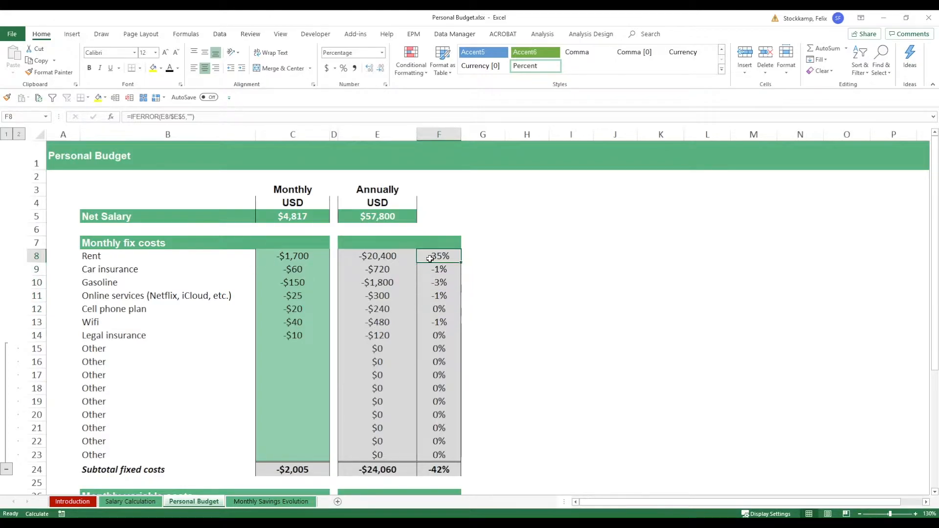
pyautogui.moveTo(354, 271)
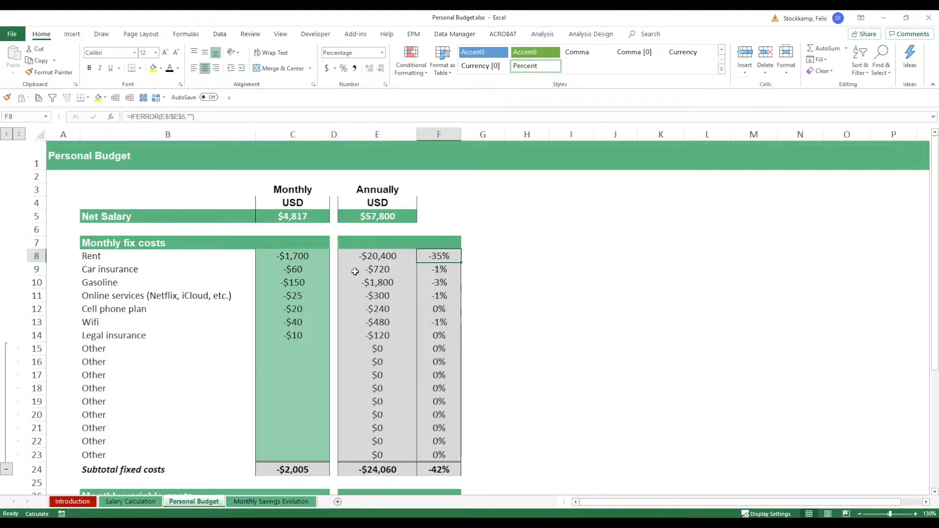
pyautogui.moveTo(319, 286)
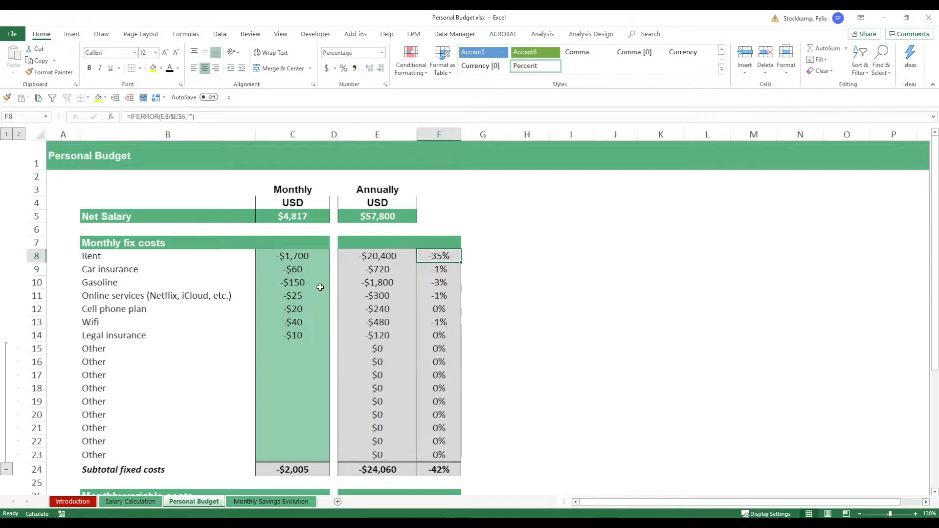
# Review the variable cost amounts (restaurants, shopping, leisure) and their -$940 subtotal formula
pyautogui.scroll(-3)
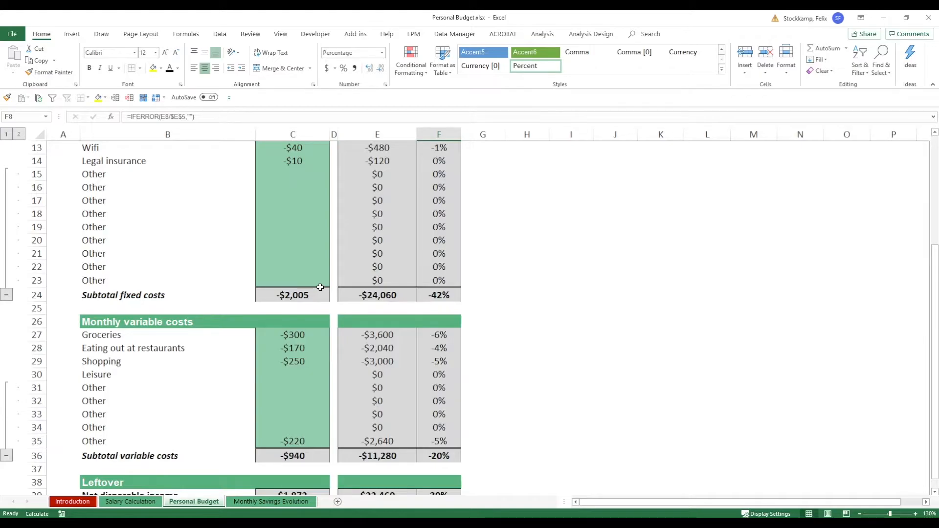
pyautogui.moveTo(145, 337)
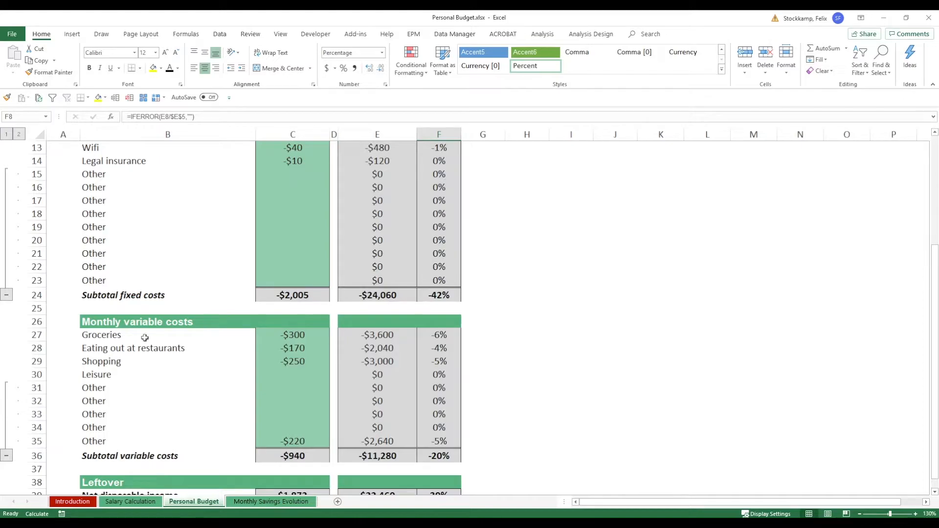
pyautogui.click(292, 335)
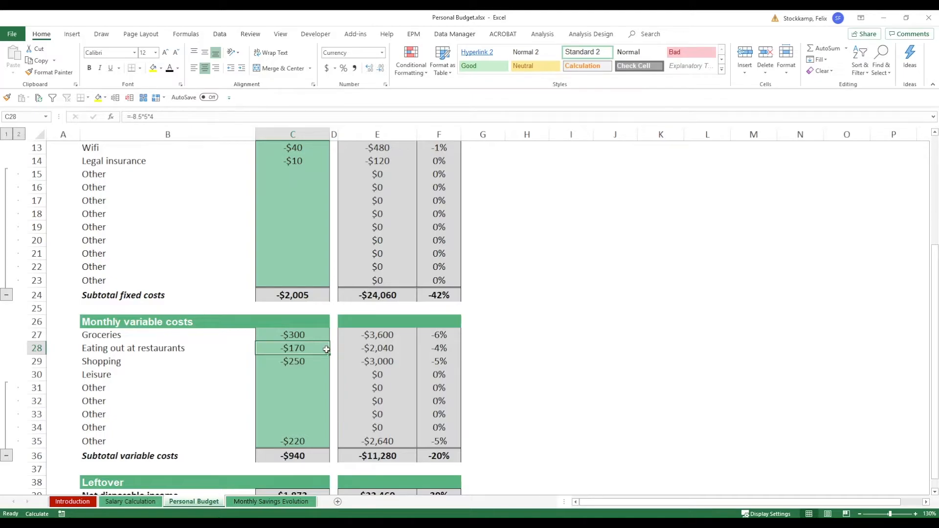
pyautogui.moveTo(320, 359)
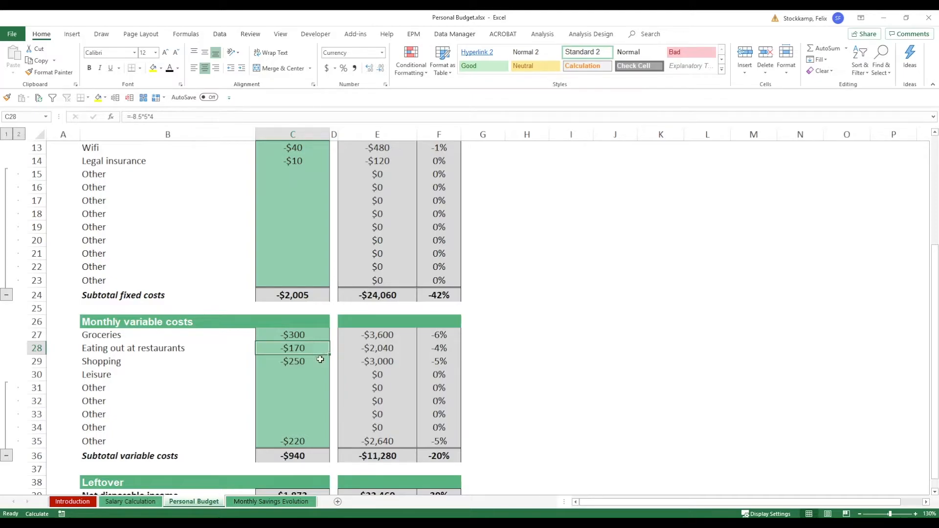
pyautogui.click(292, 361)
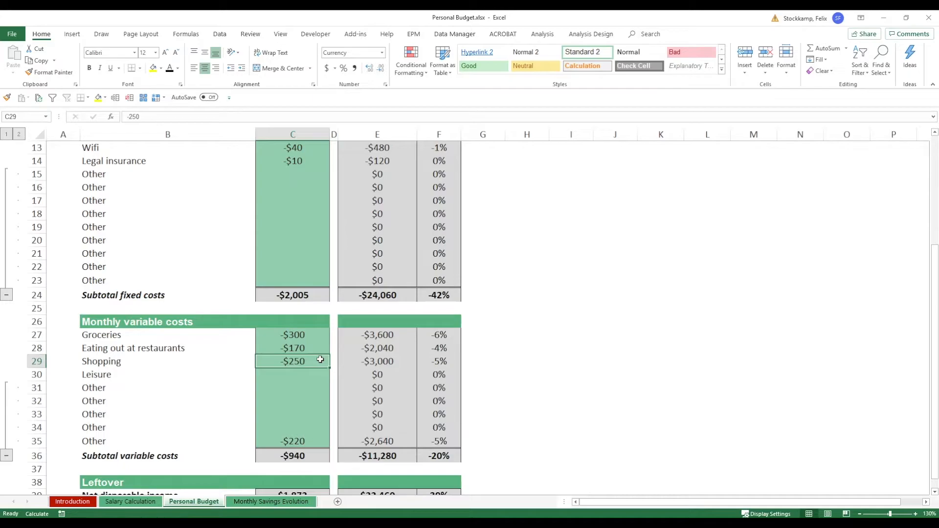
pyautogui.click(168, 375)
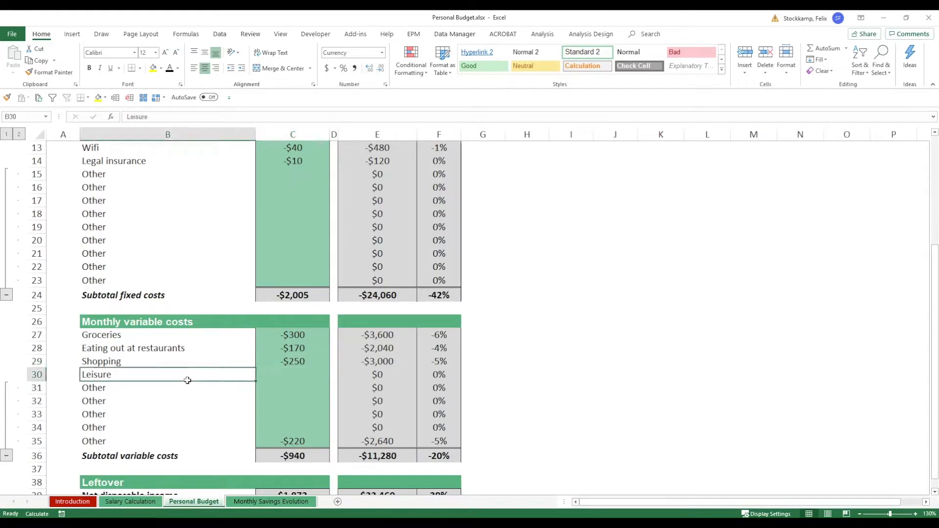
pyautogui.click(292, 456)
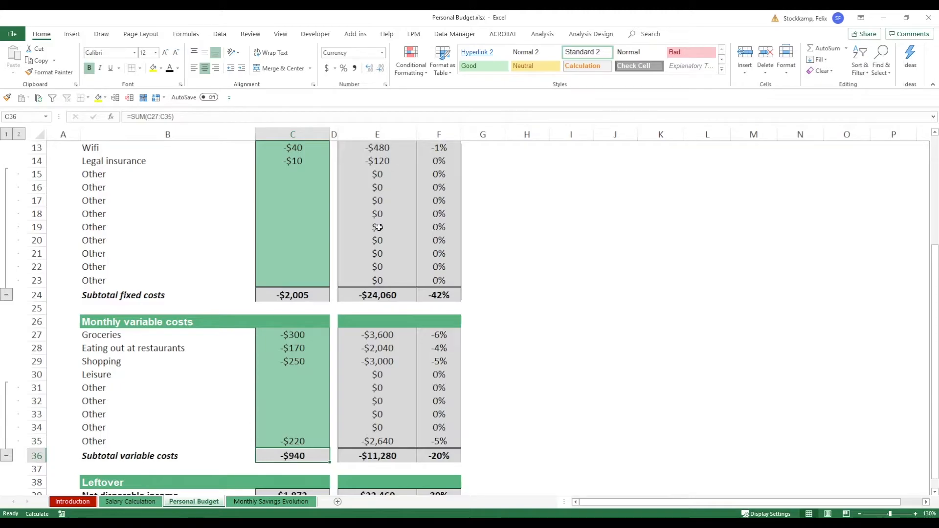
pyautogui.moveTo(324, 227)
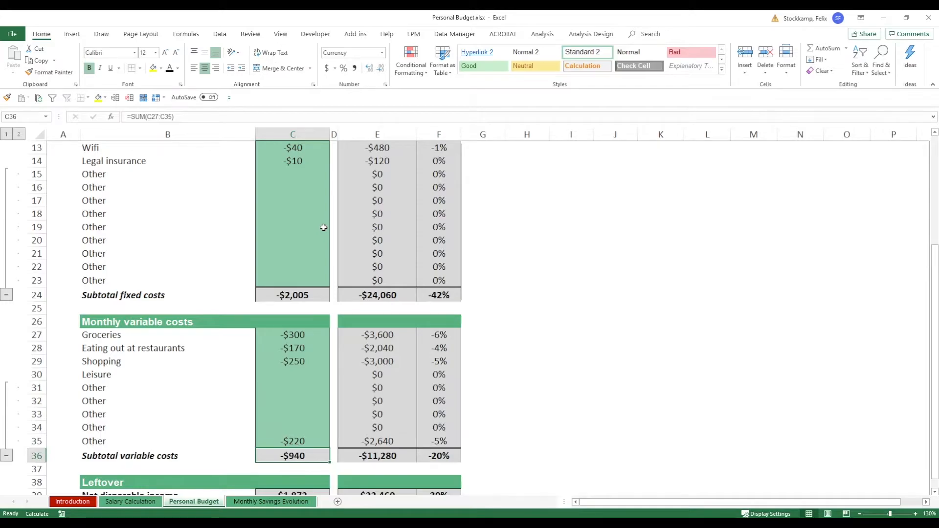
# Enter net disposable income as =C5+C24+C36 in C39, giving $1,872 per month
pyautogui.scroll(-3)
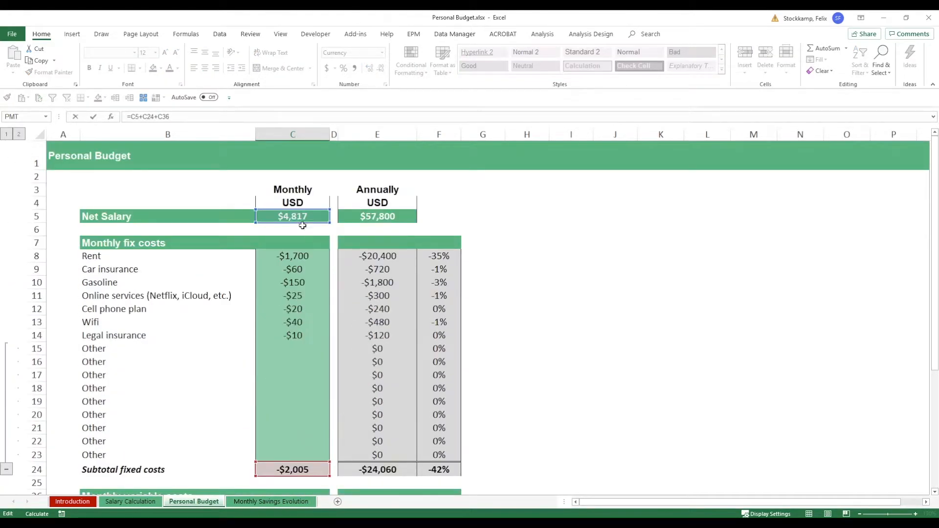
pyautogui.scroll(-3)
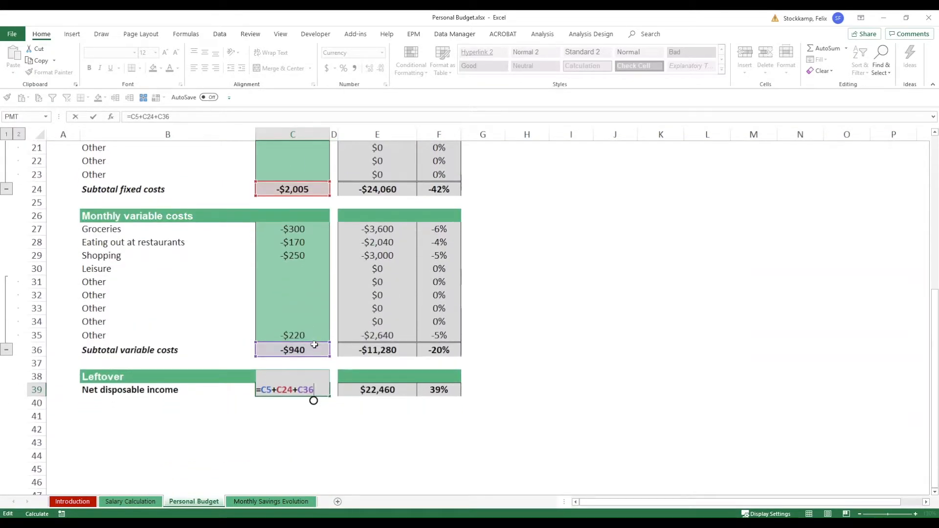
pyautogui.press('Enter')
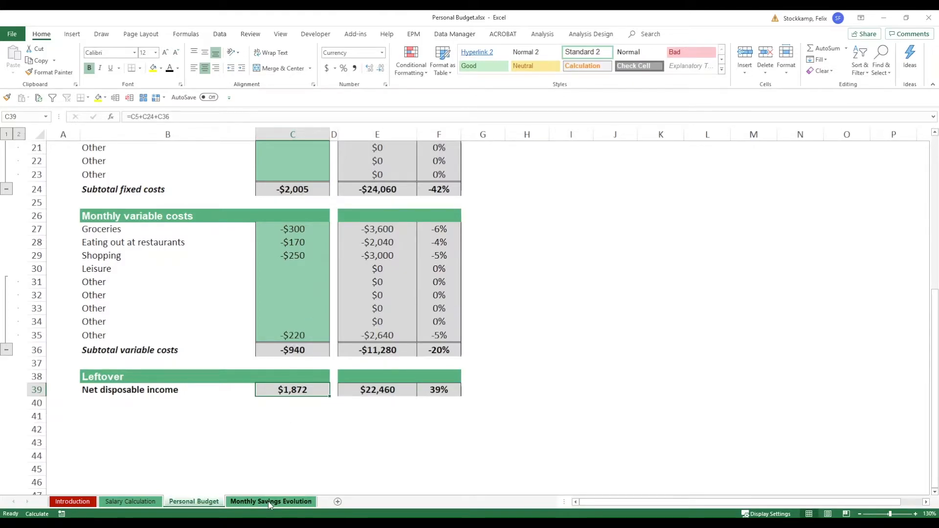
# Inspect the June net salary link to Salary Calculation and the Jun/Jul-20 passive income cells
pyautogui.click(270, 501)
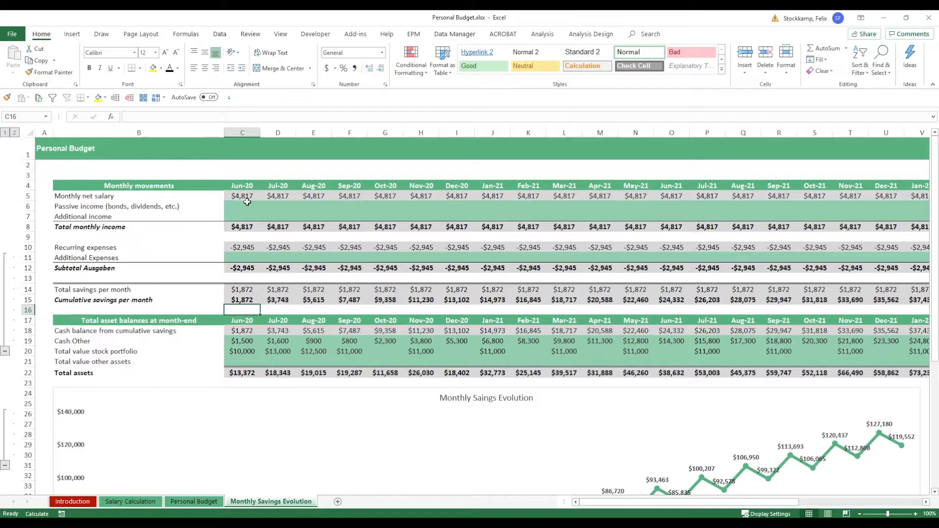
pyautogui.click(241, 196)
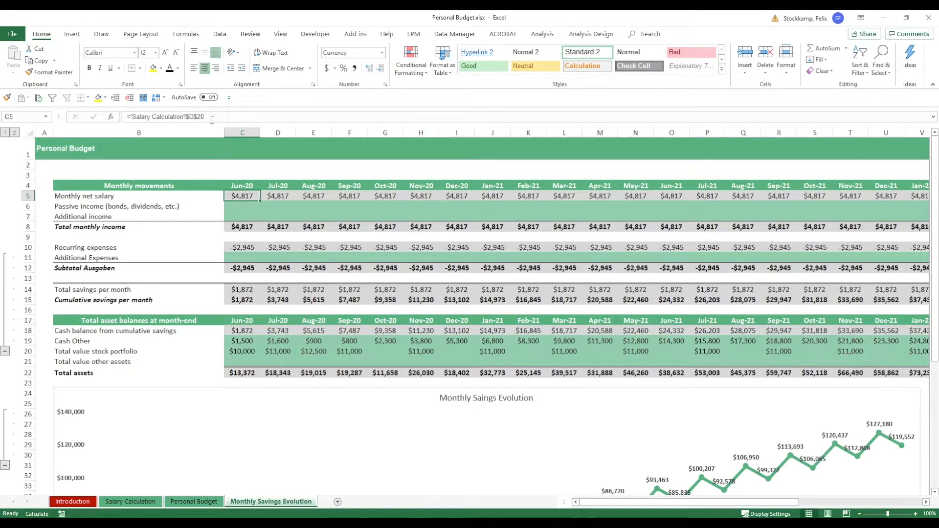
pyautogui.moveTo(206, 117)
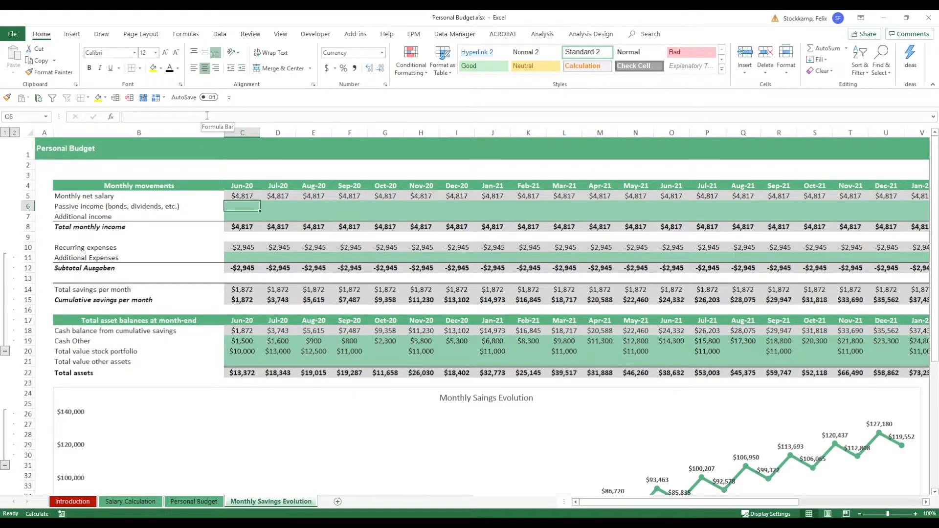
pyautogui.click(277, 206)
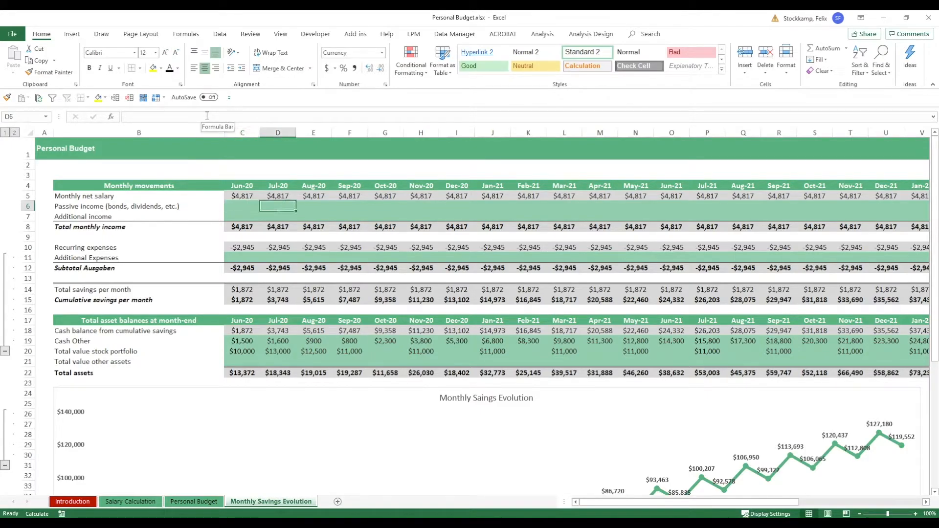
pyautogui.click(242, 207)
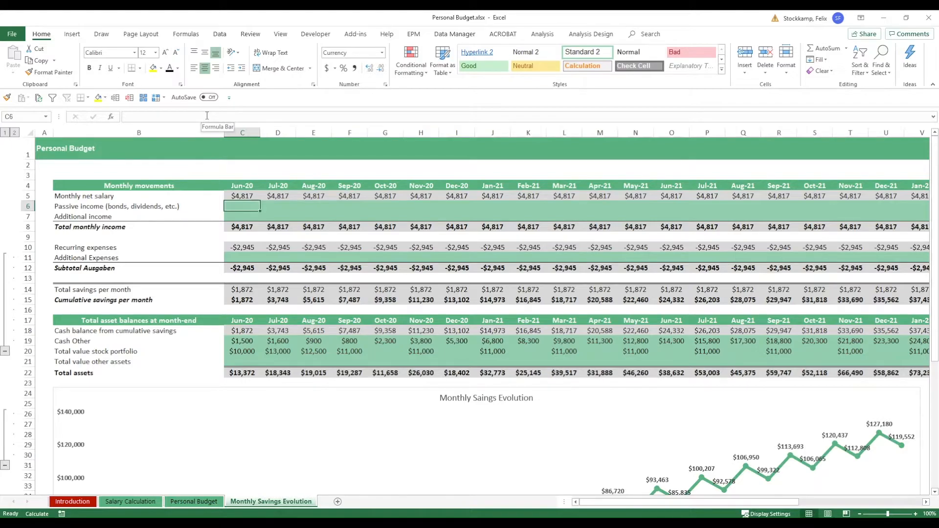
# Enter $1,000 Sep-20 passive income and $9,000 Nov-20 additional income
pyautogui.click(350, 206)
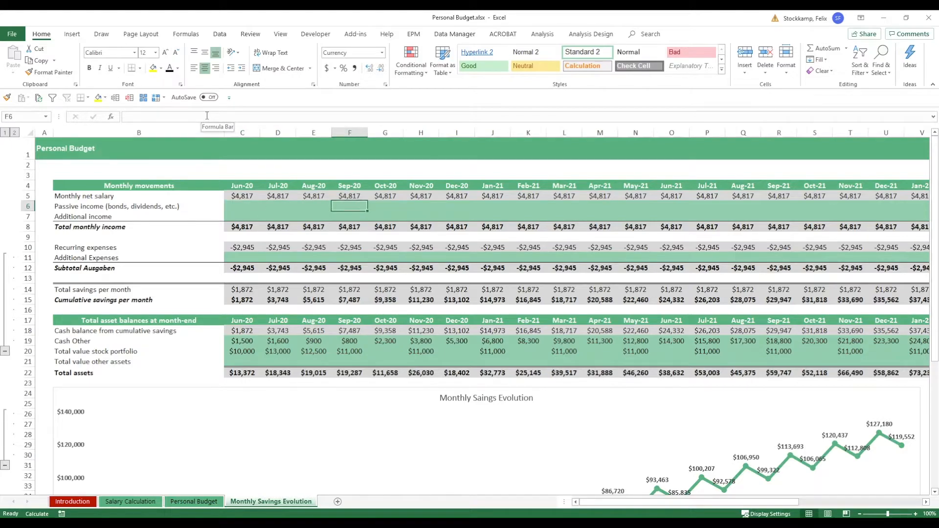
pyautogui.write('1000')
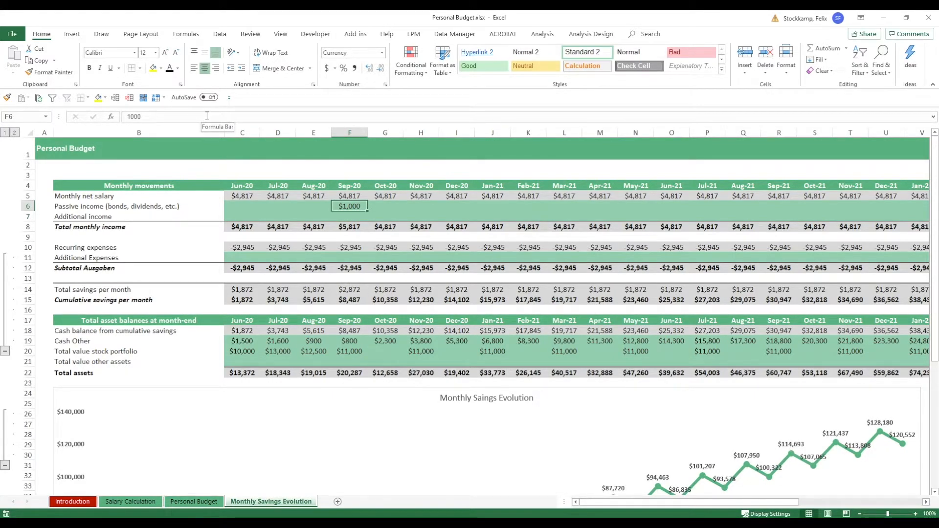
pyautogui.click(420, 216)
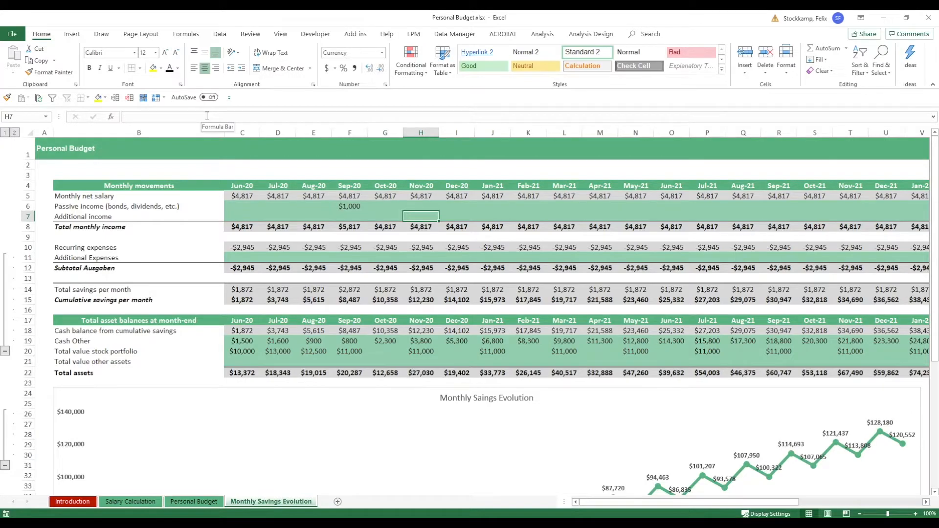
pyautogui.write('9000')
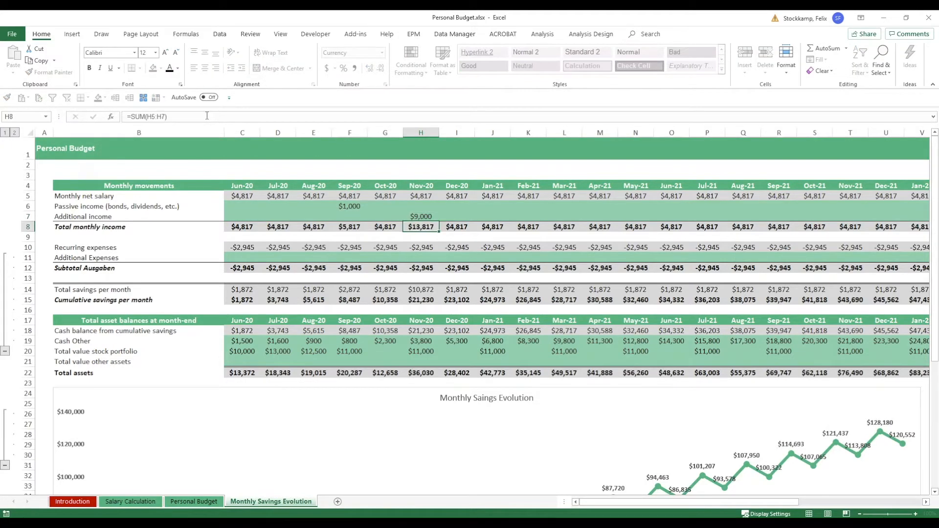
# Enter -$15,000 Dec-20 additional expenses and check the Dec-20 subtotal and cumulative savings formulas
pyautogui.click(421, 216)
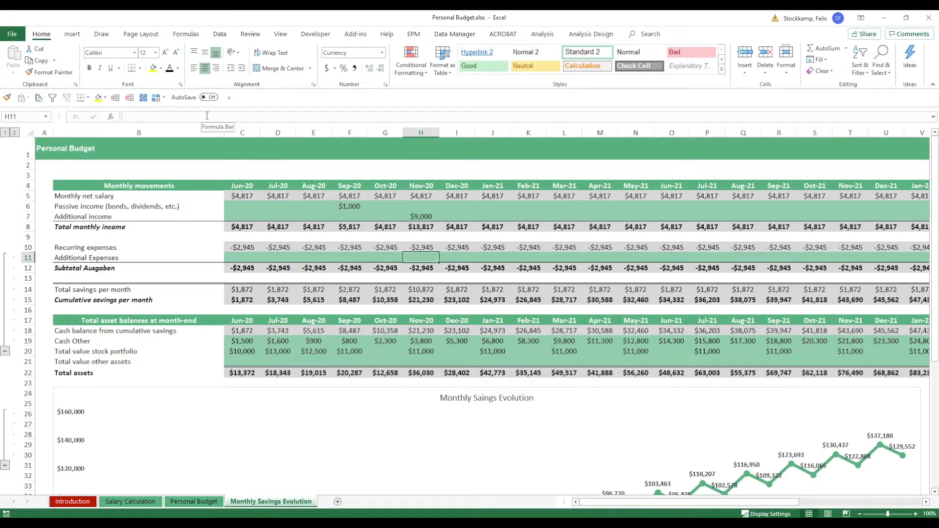
pyautogui.click(457, 257)
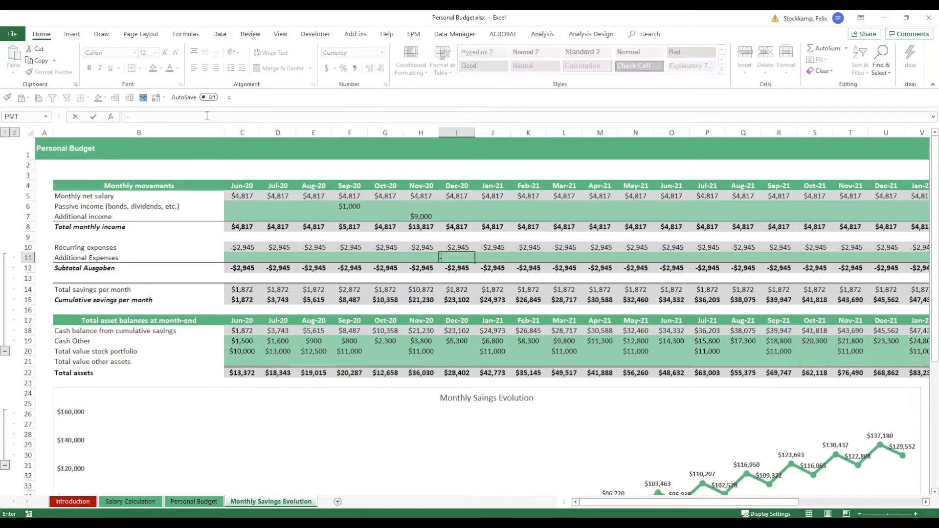
pyautogui.write('-15000')
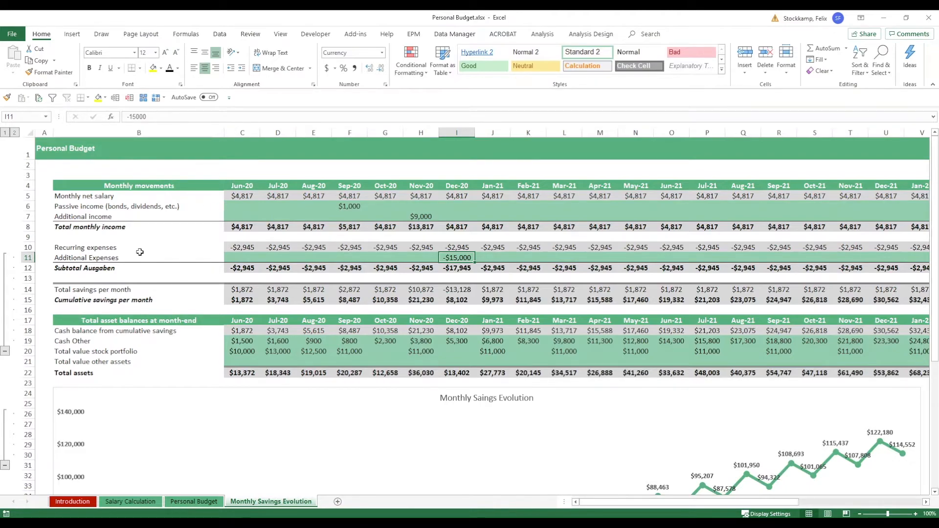
pyautogui.click(457, 268)
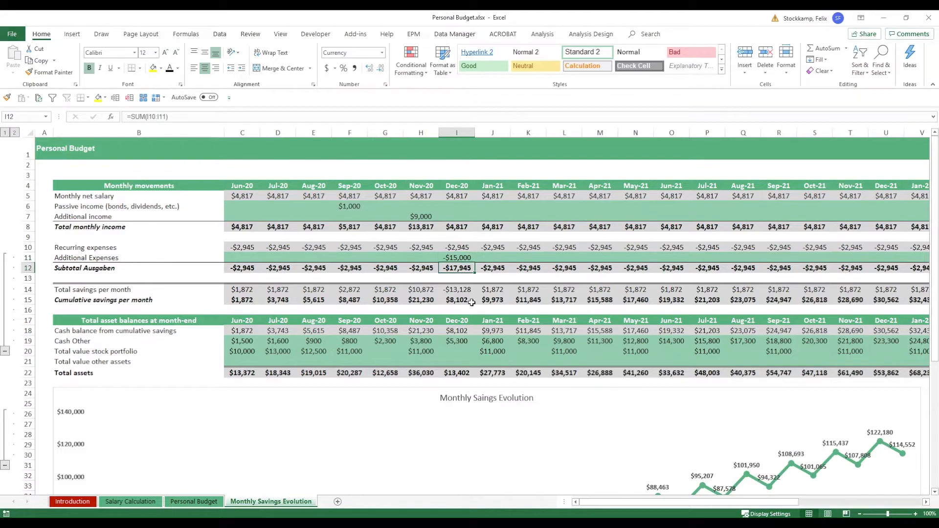
pyautogui.click(456, 299)
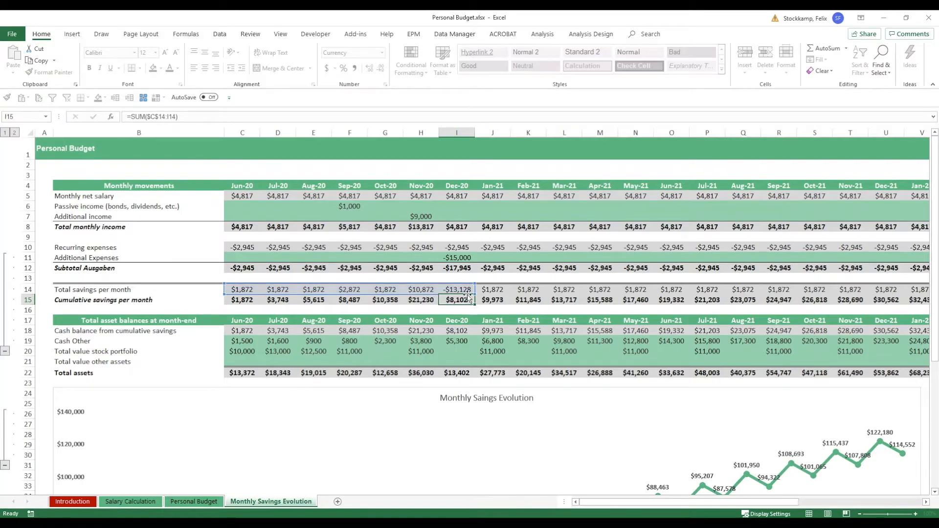
pyautogui.scroll(-3)
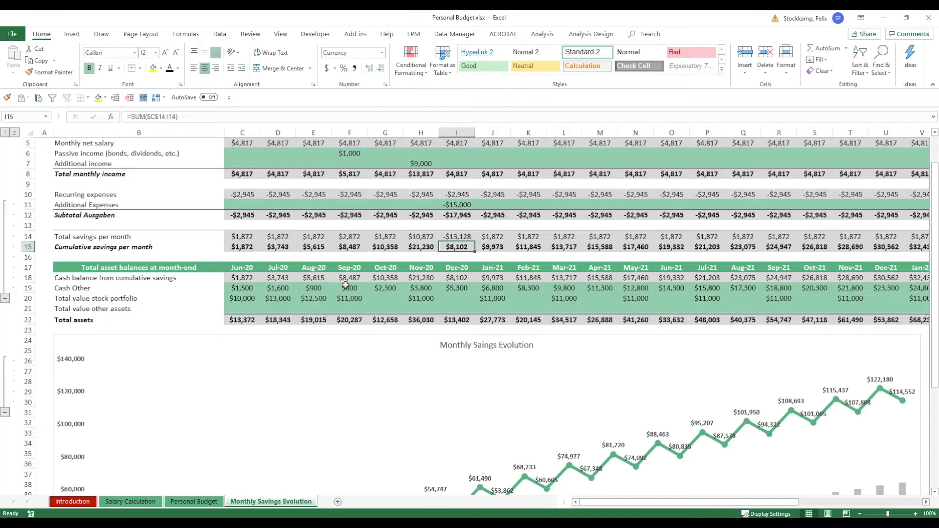
pyautogui.click(26, 298)
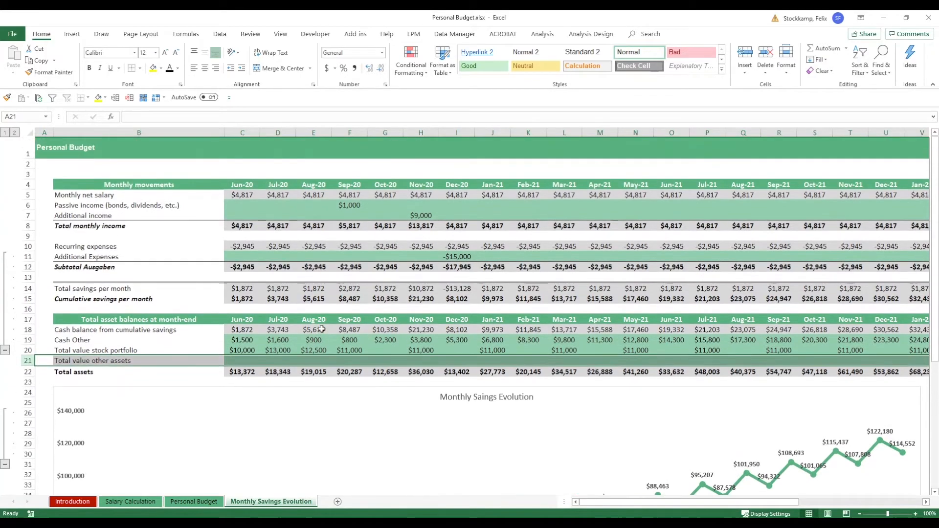
pyautogui.click(313, 351)
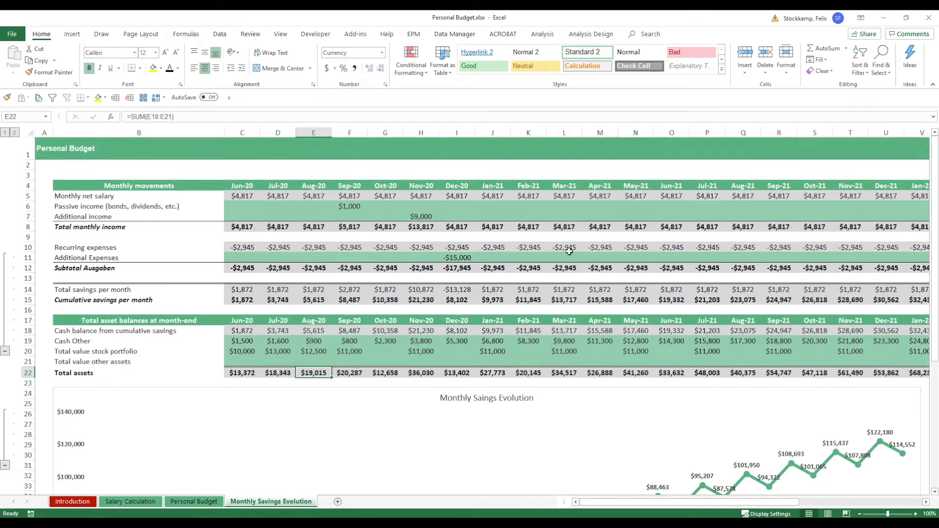
pyautogui.scroll(-3)
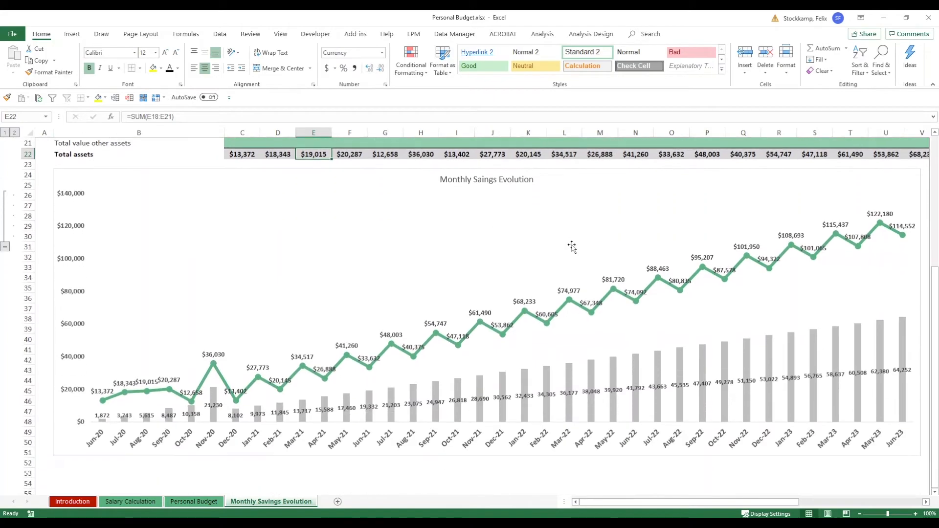
pyautogui.moveTo(260, 369)
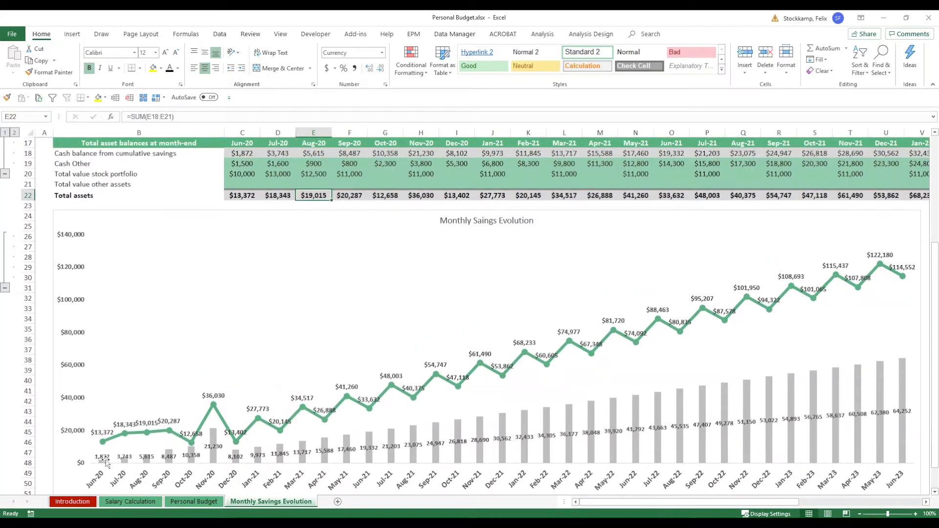
pyautogui.moveTo(209, 446)
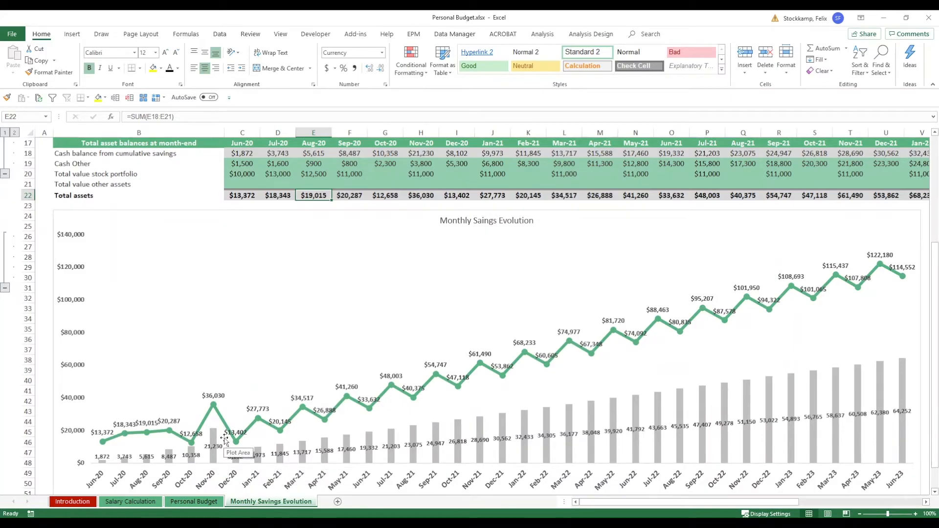
pyautogui.moveTo(377, 389)
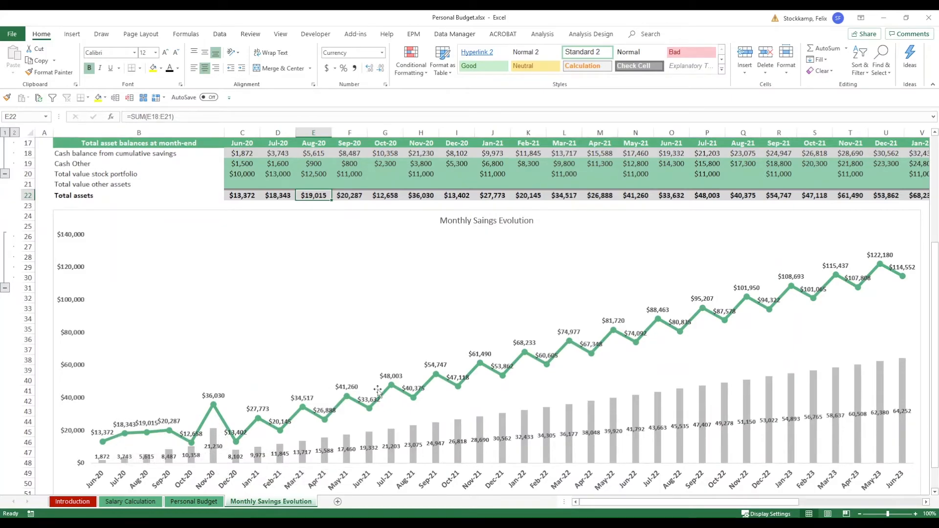
pyautogui.moveTo(526, 353)
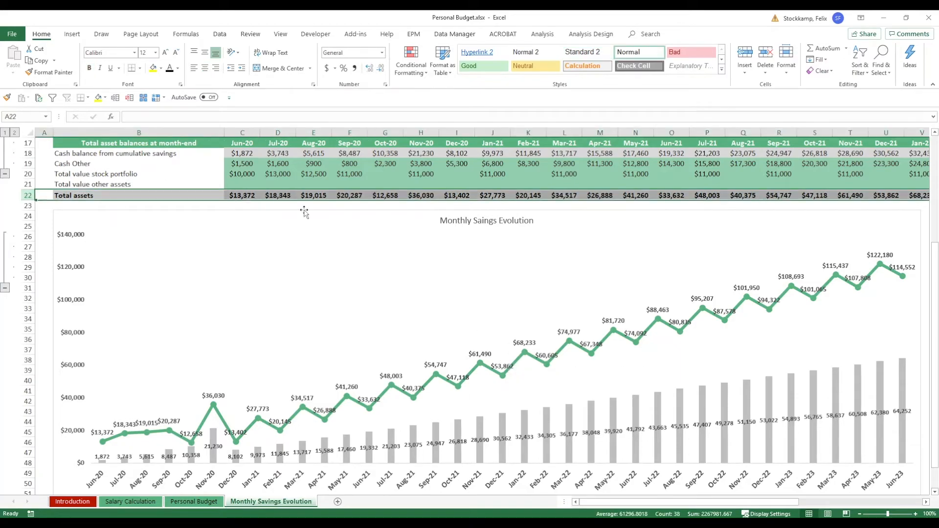
pyautogui.moveTo(669, 349)
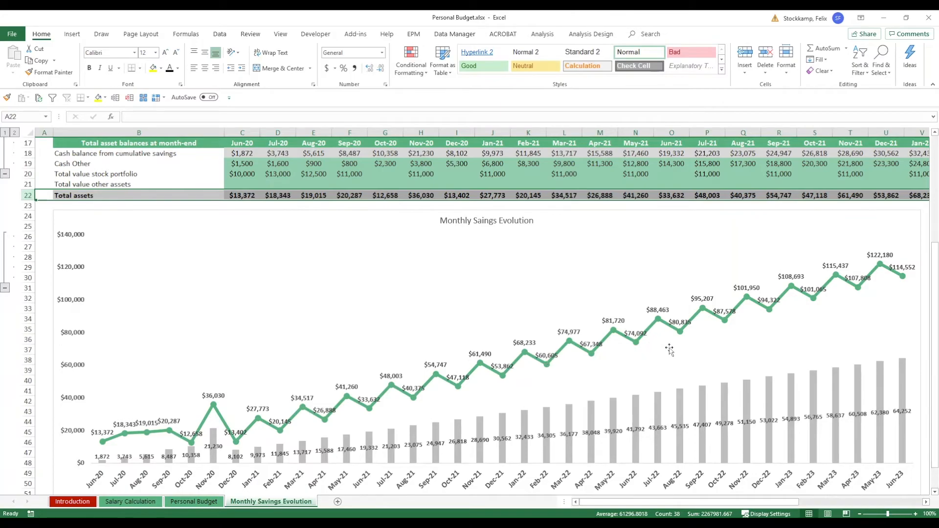
pyautogui.moveTo(96, 482)
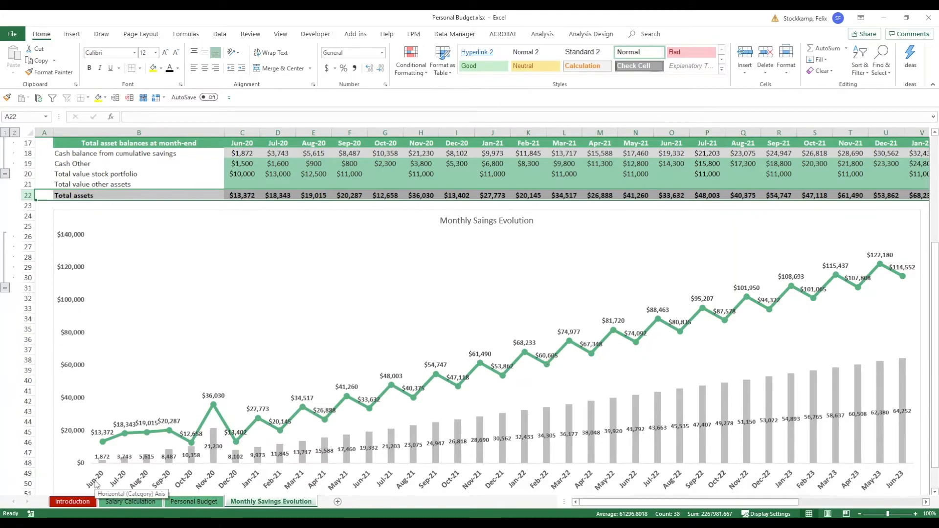
pyautogui.moveTo(900, 486)
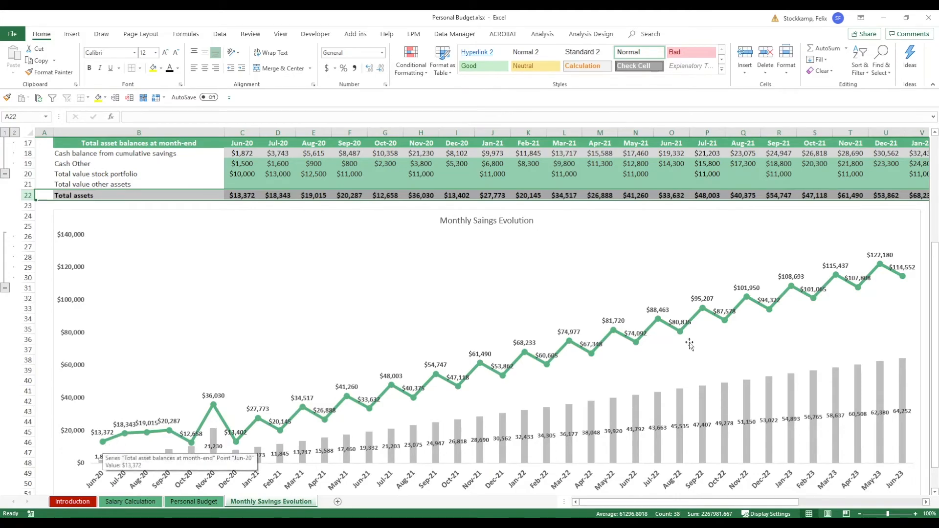
pyautogui.moveTo(748, 240)
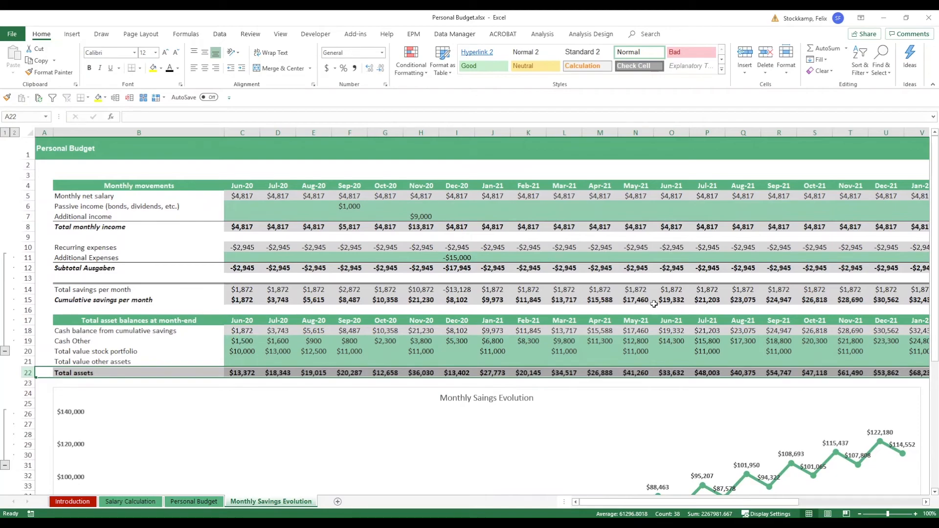
pyautogui.moveTo(672, 296)
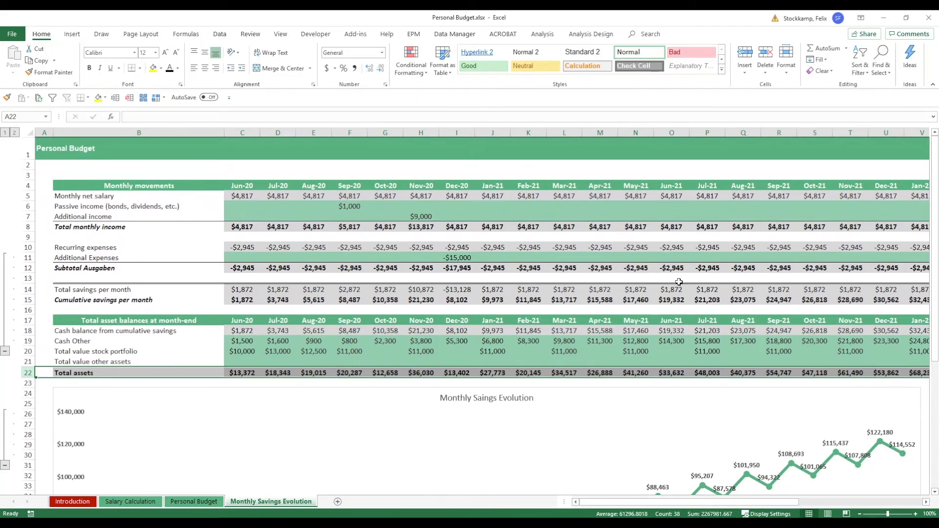
# Switch to the Personal Budget sheet showing -$2,005 fixed costs against $4,817 net salary
pyautogui.click(194, 501)
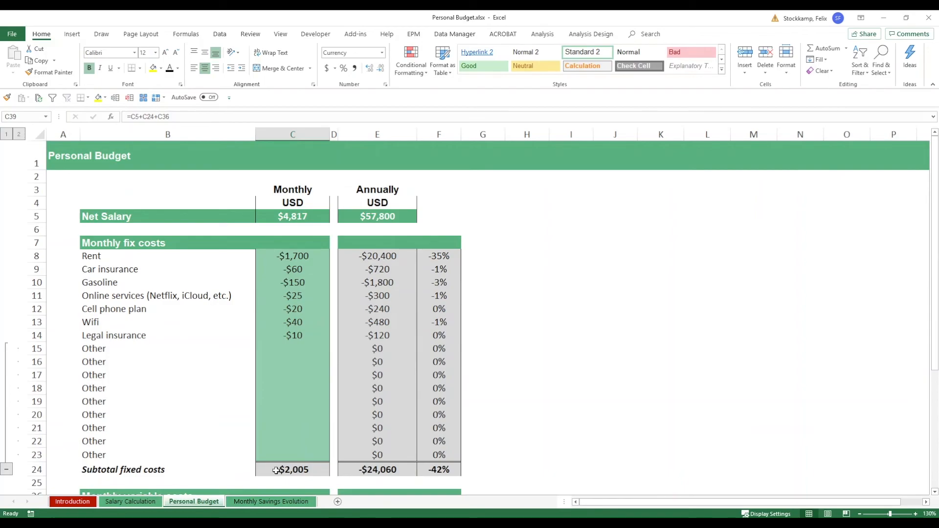
# Return to the Monthly Savings Evolution sheet and view the chart reaching $114,552 by Jun-23
pyautogui.click(270, 500)
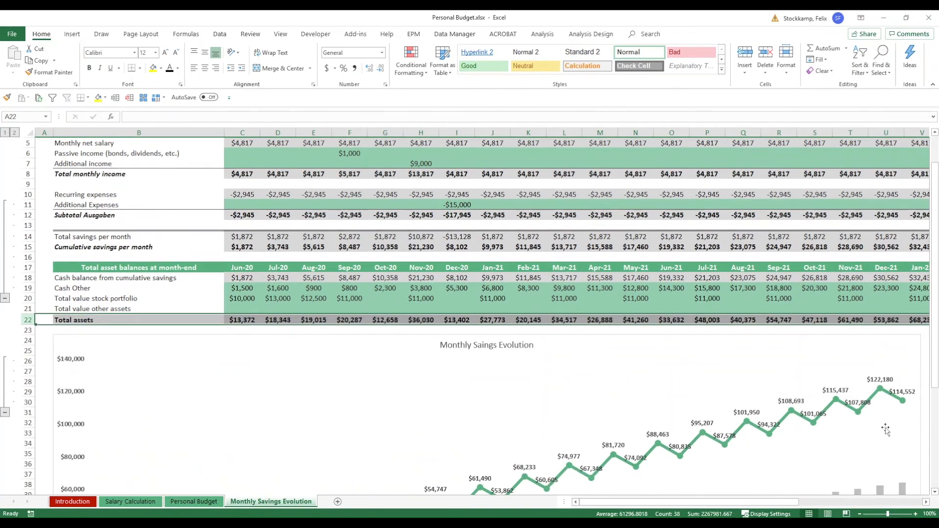
pyautogui.scroll(-3)
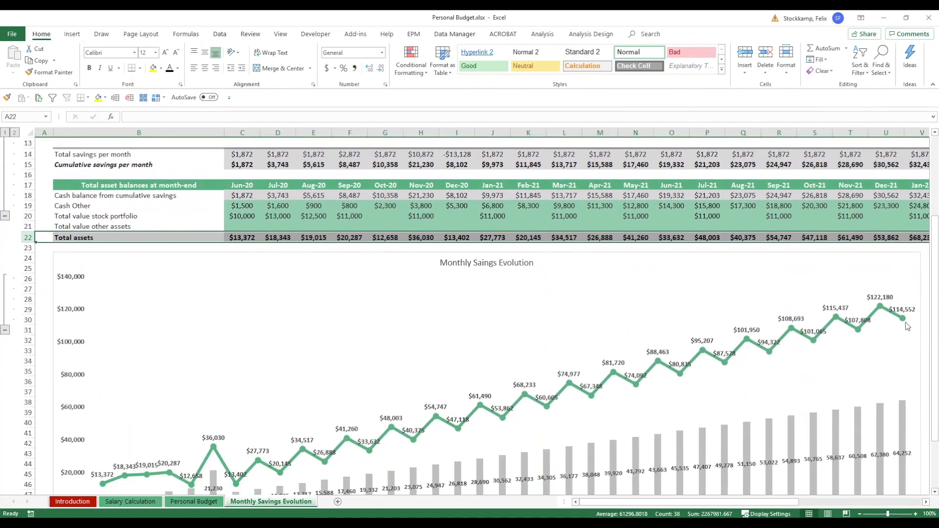
pyautogui.moveTo(902, 327)
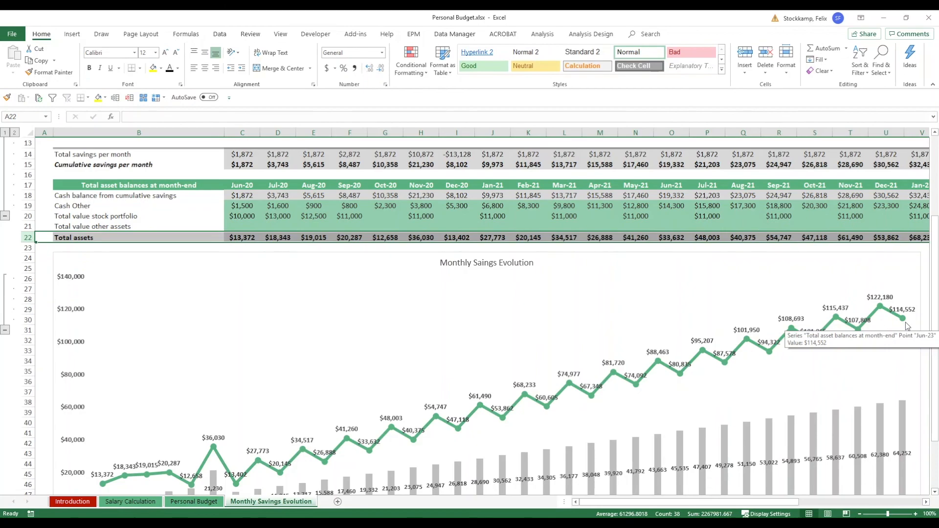
pyautogui.moveTo(904, 318)
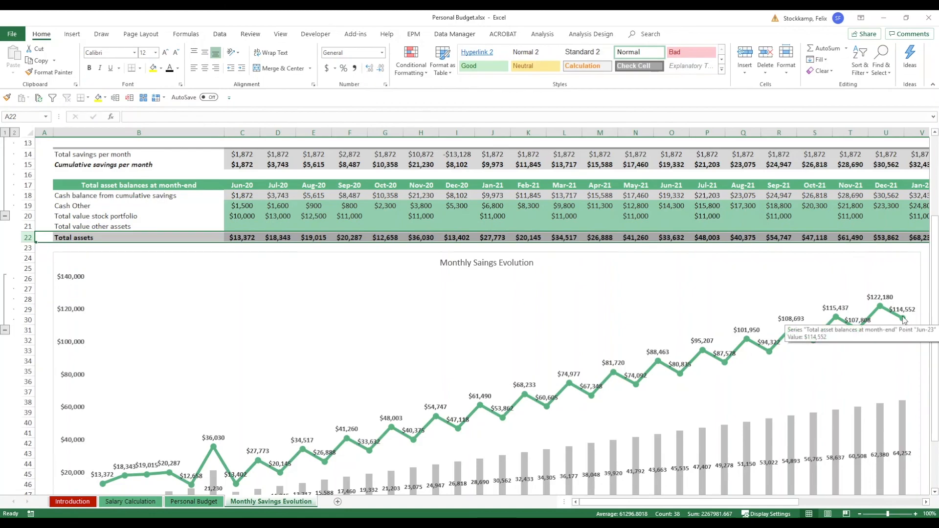